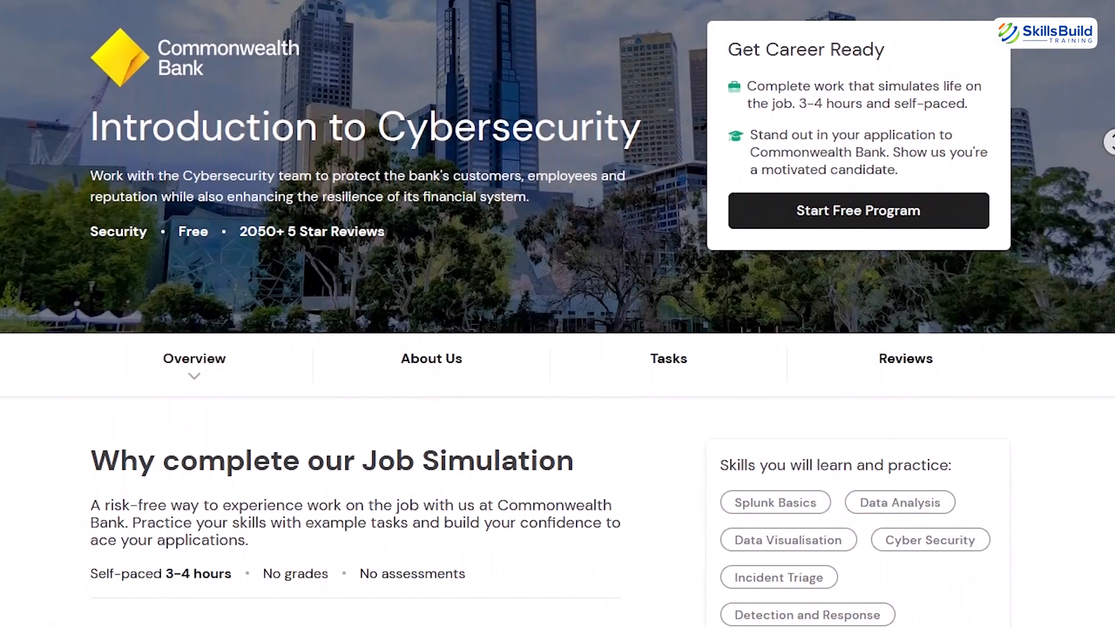
# - Scroll down the Forage simulation page and expand an item in the task list
pyautogui.scroll(-3)
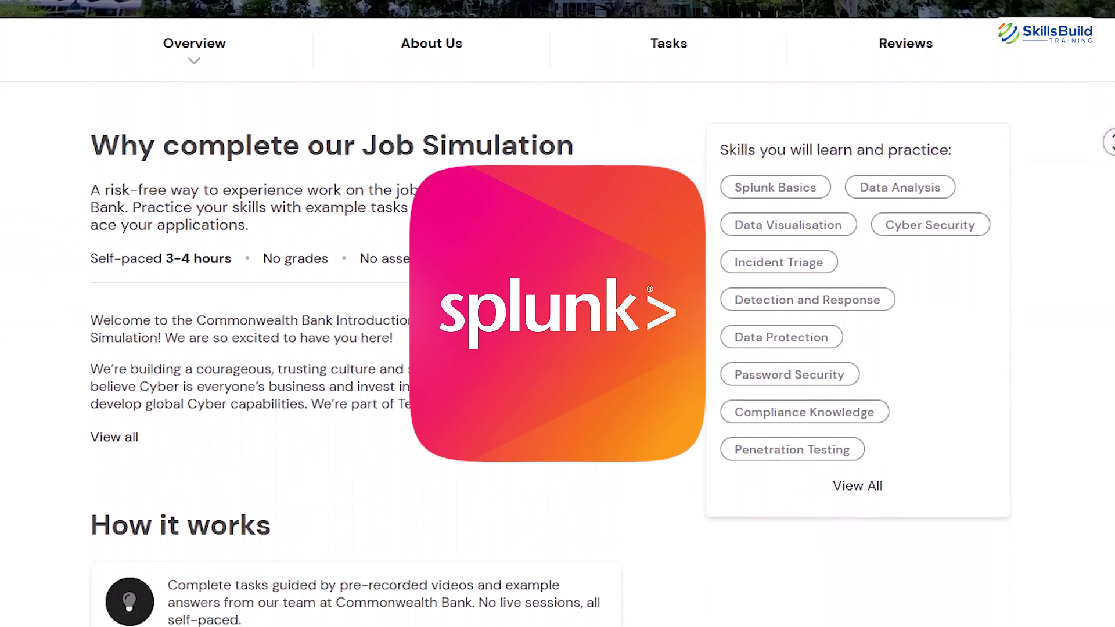
pyautogui.scroll(-3)
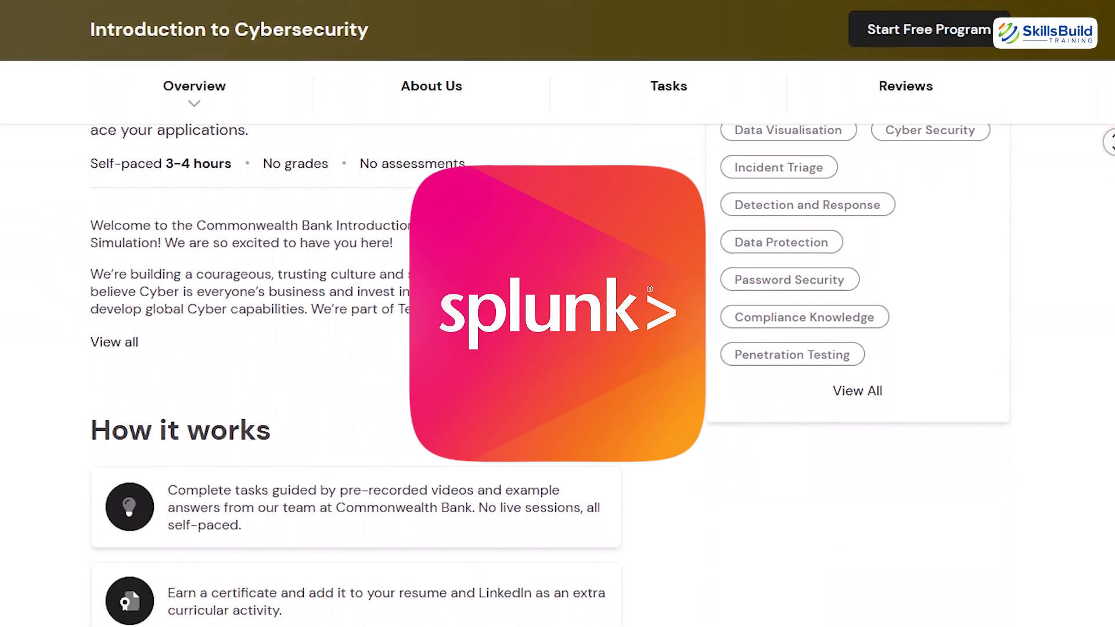
pyautogui.scroll(-3)
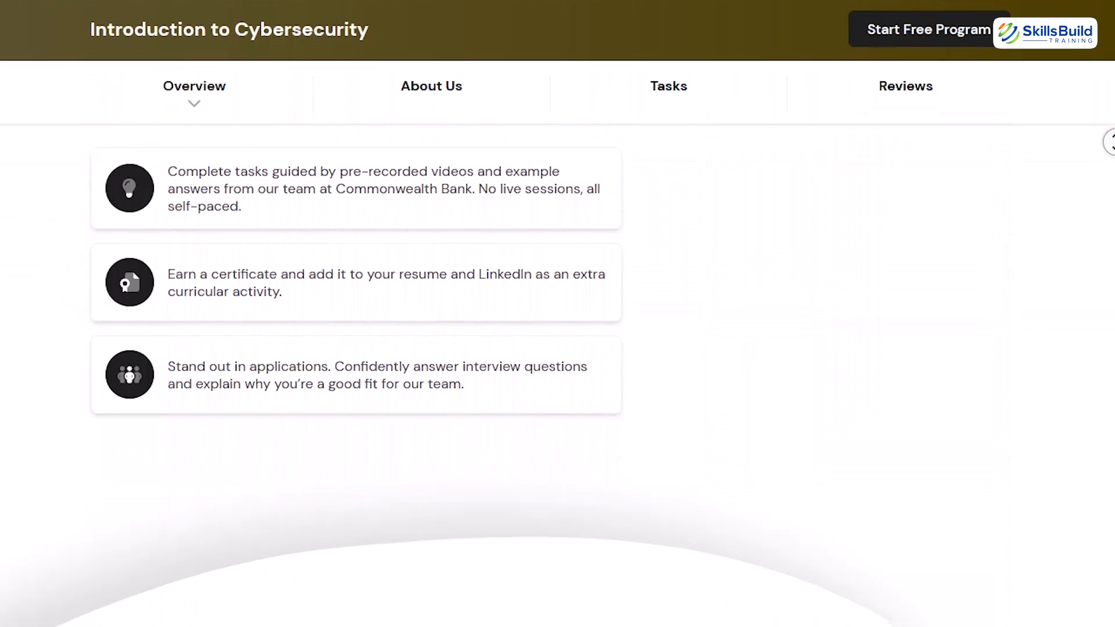
pyautogui.scroll(-3)
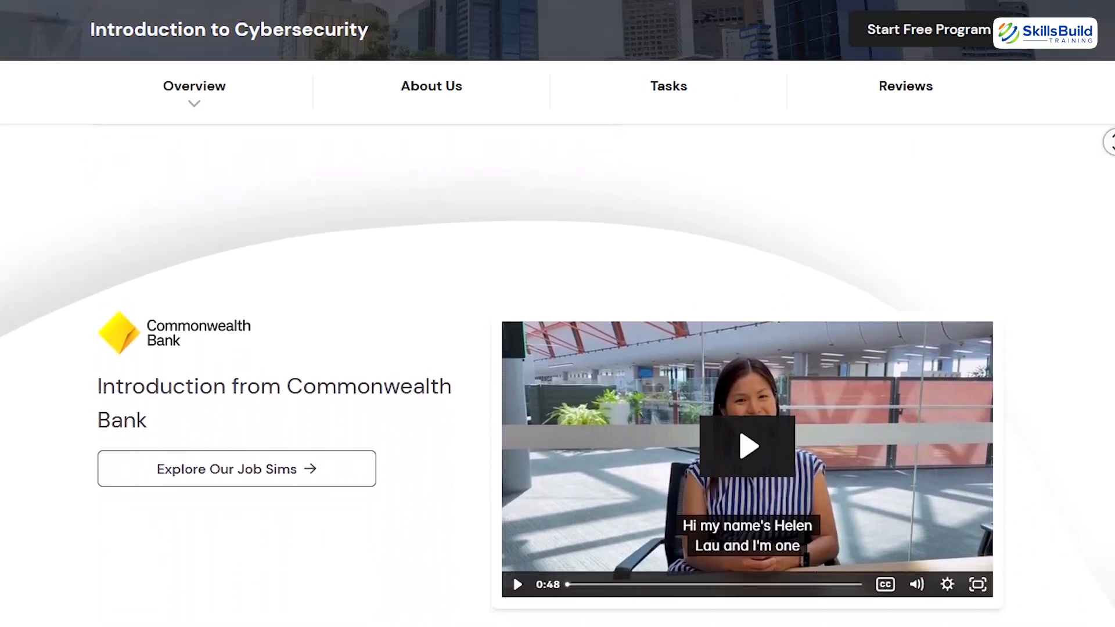
pyautogui.scroll(-3)
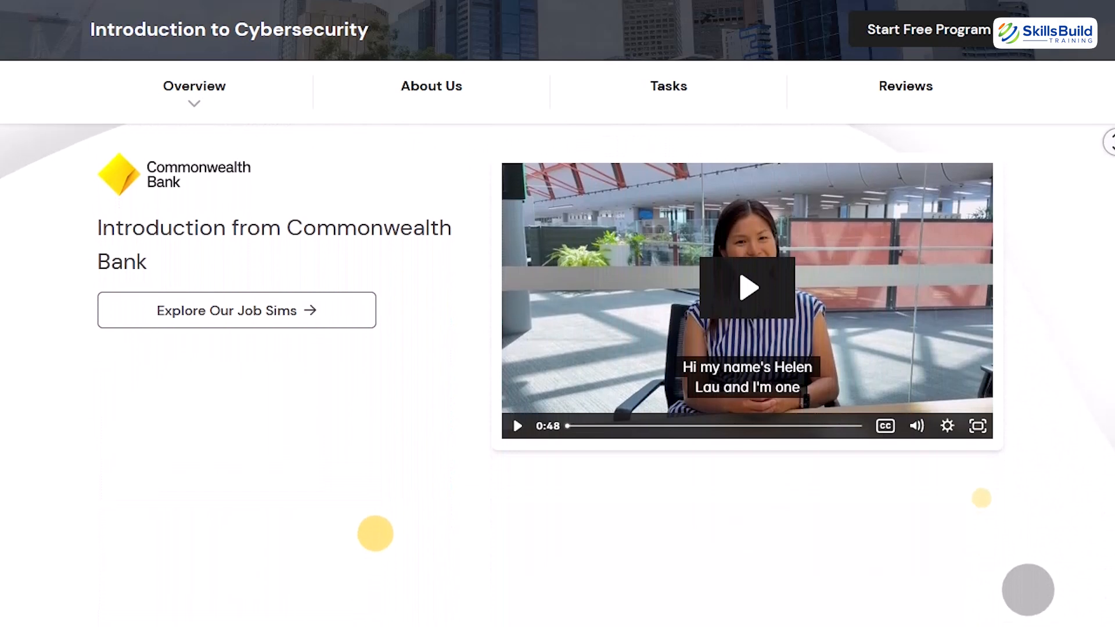
pyautogui.scroll(-3)
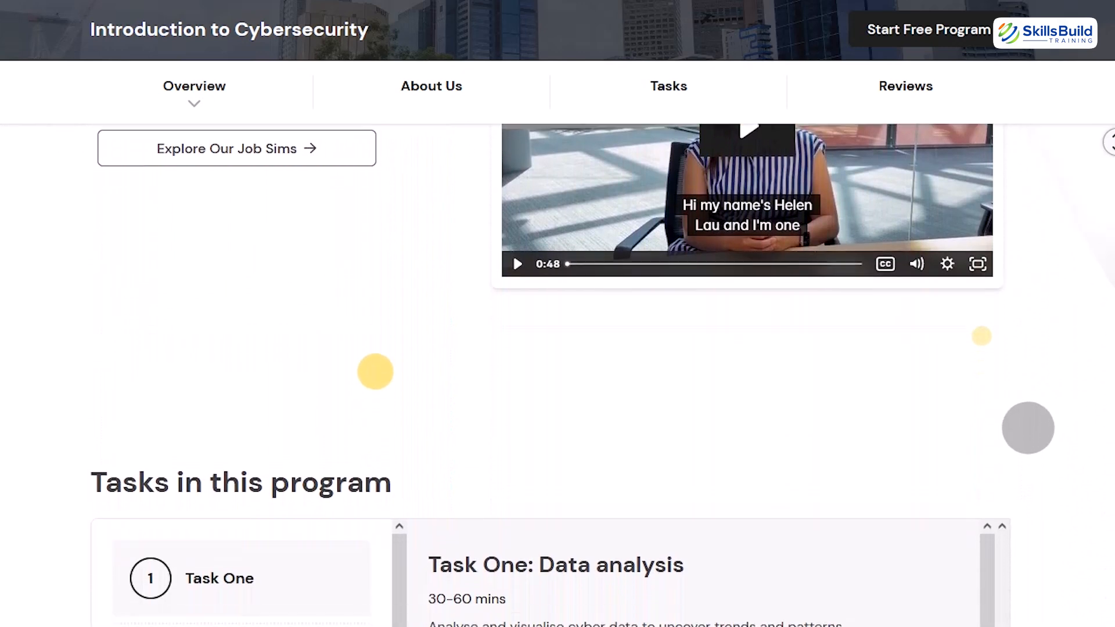
pyautogui.scroll(-3)
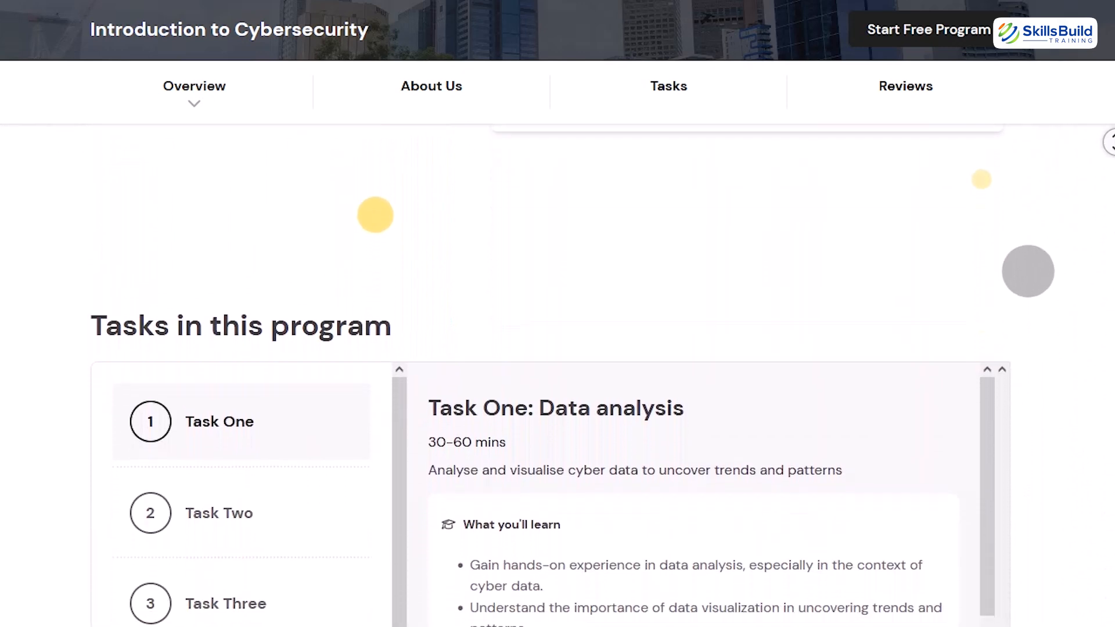
pyautogui.scroll(-3)
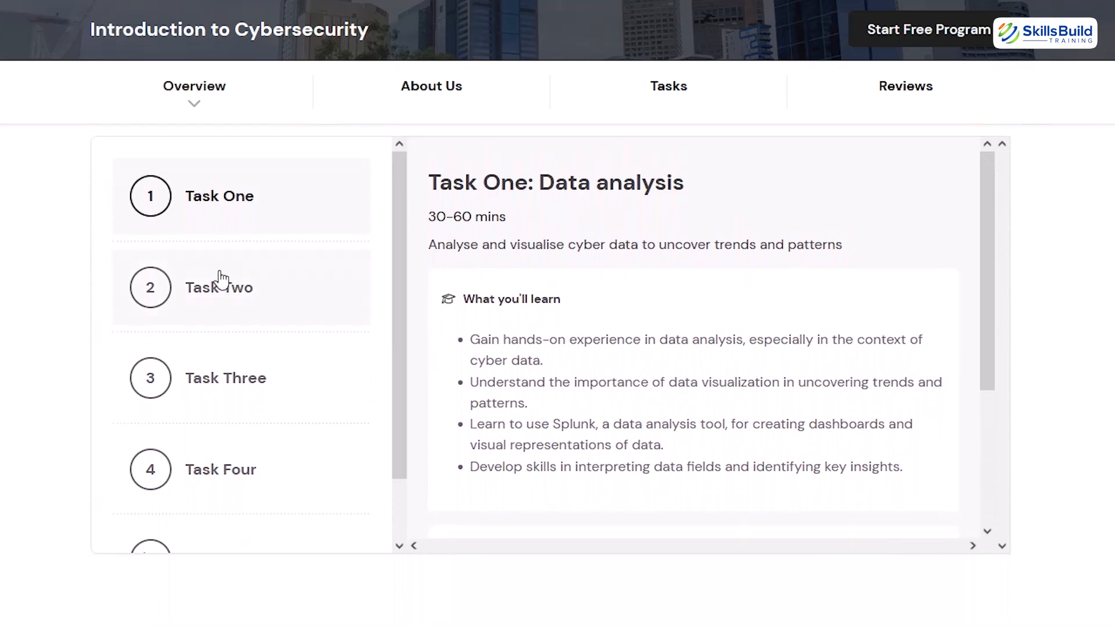
pyautogui.click(232, 379)
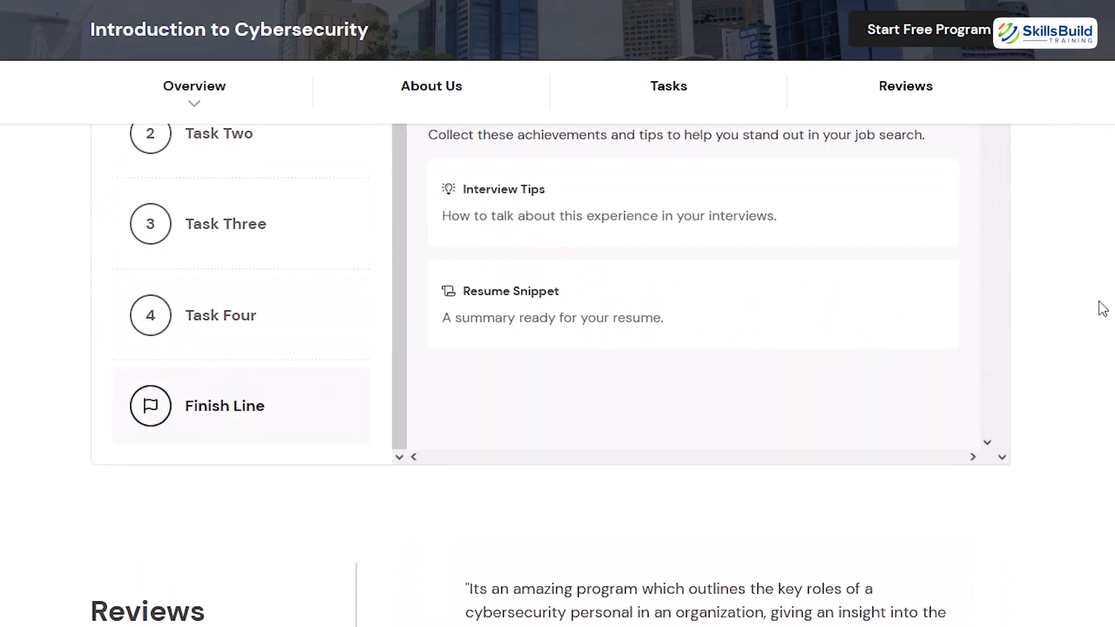
# - Continue reading down through the remaining tasks and reviews section
pyautogui.scroll(-3)
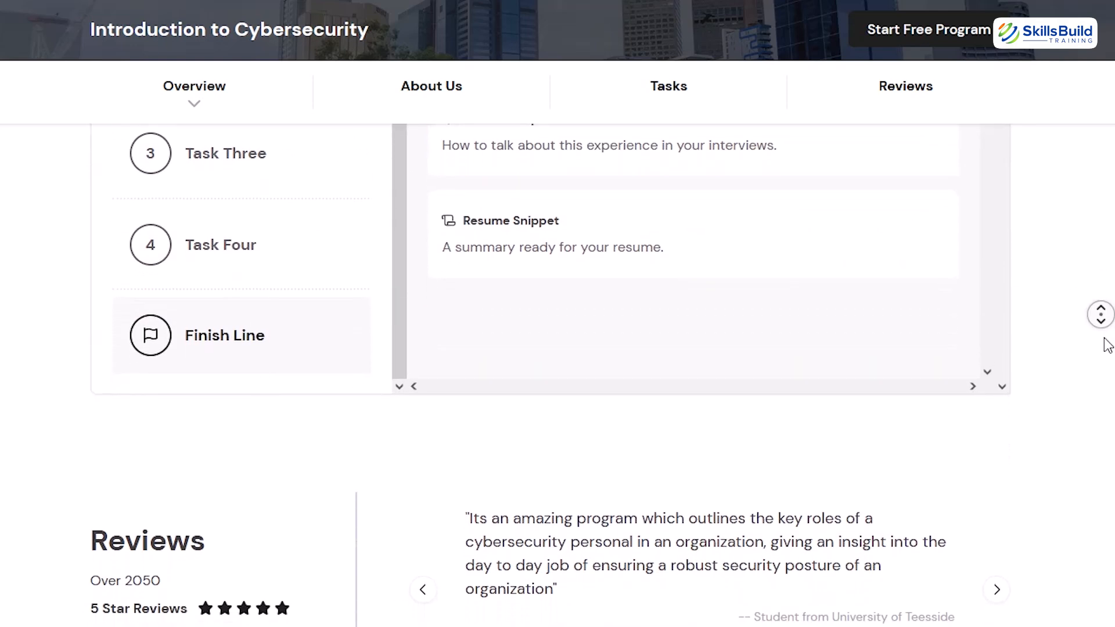
pyautogui.scroll(-3)
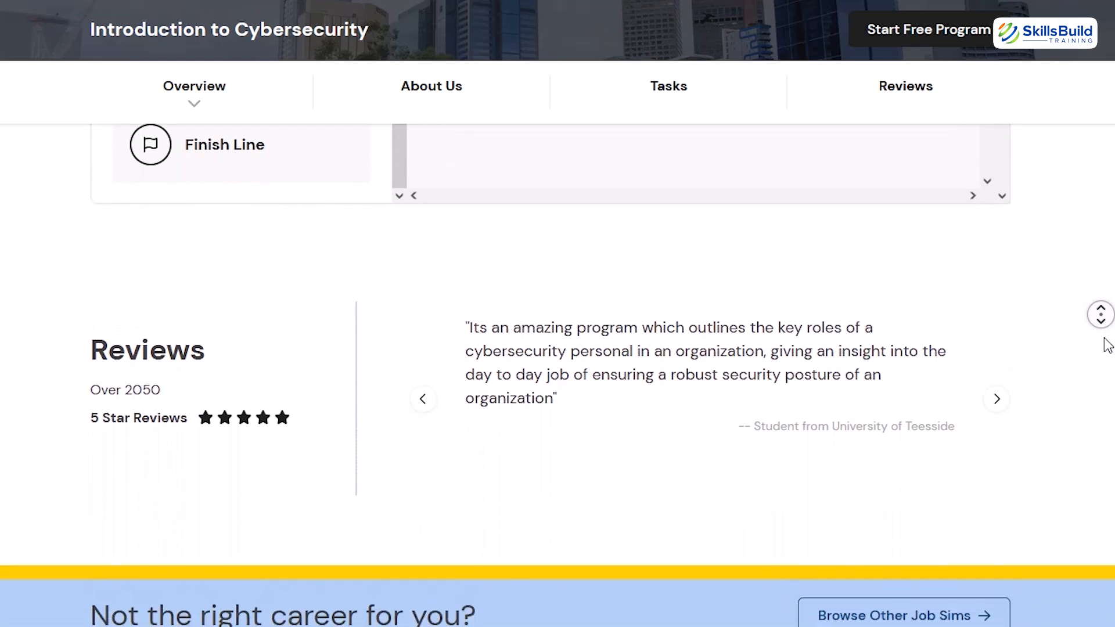
pyautogui.scroll(-3)
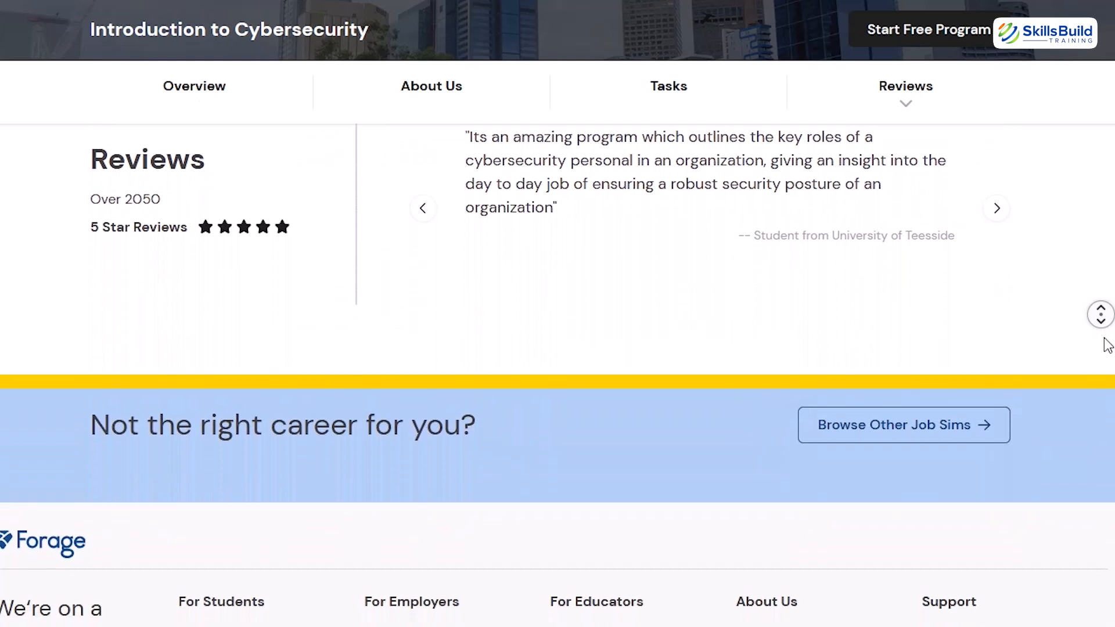
pyautogui.scroll(-3)
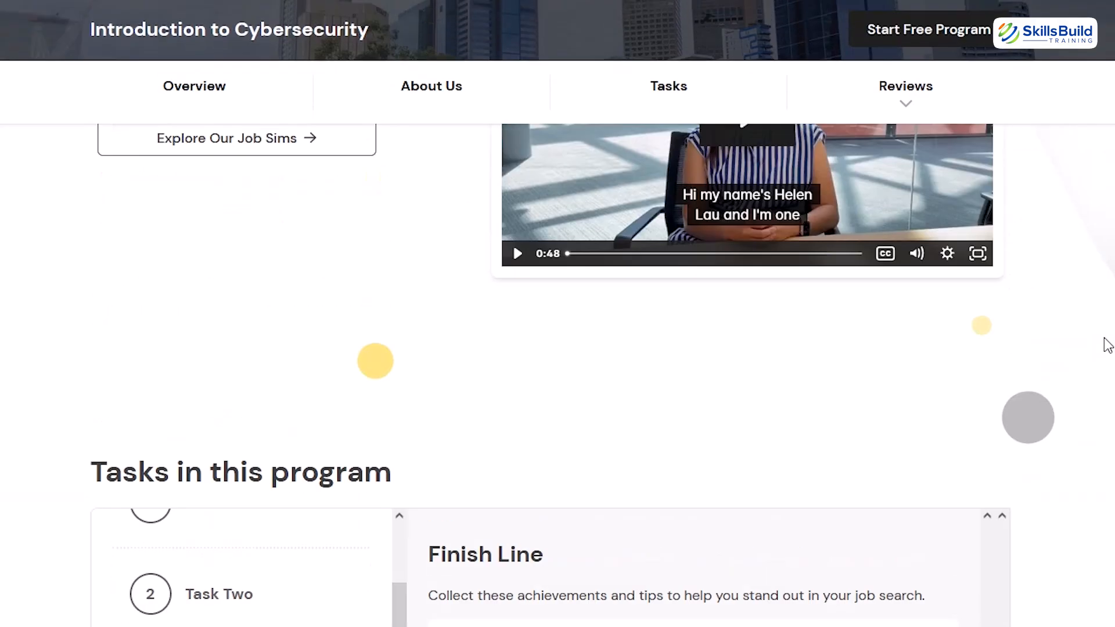
pyautogui.scroll(3)
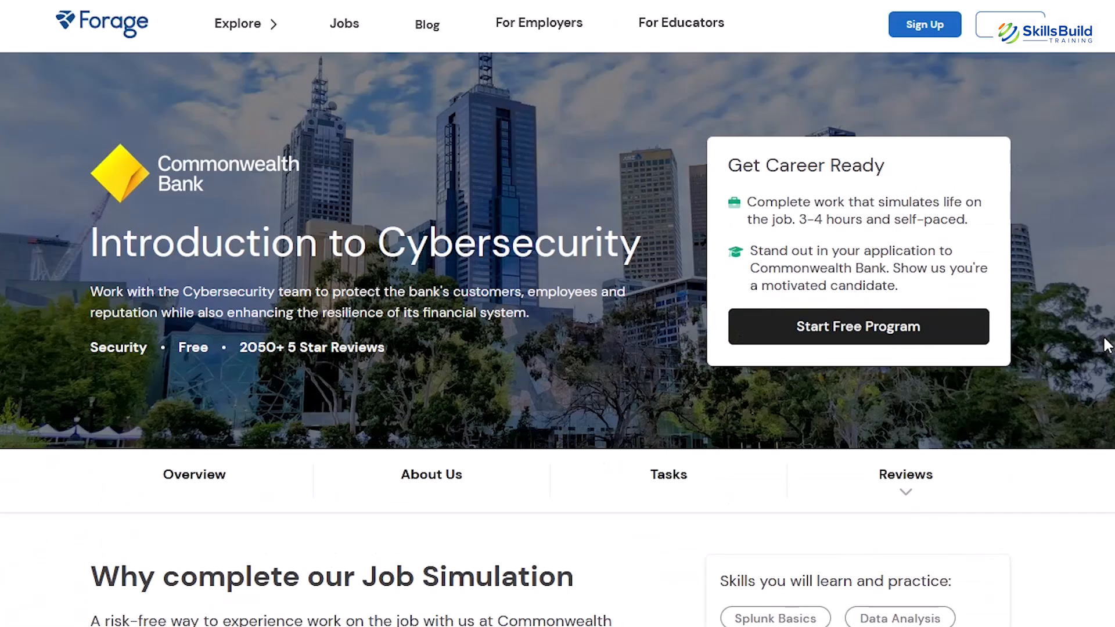
pyautogui.scroll(-3)
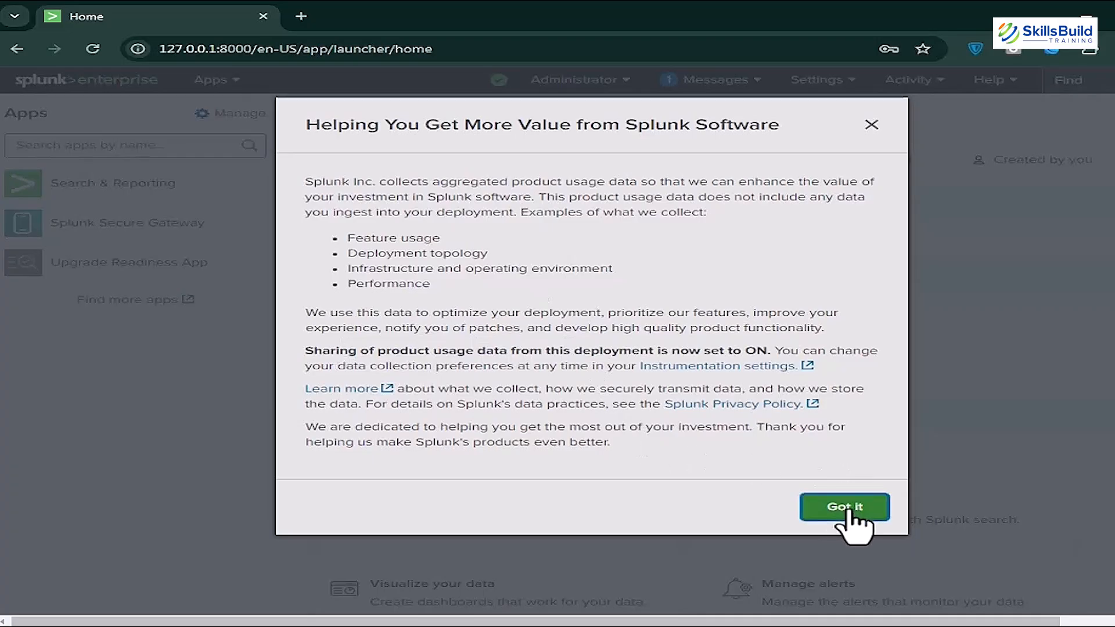
# - Dismiss Splunk's product usage data notice and return to the AIG Shields Up Forage page
pyautogui.click(844, 506)
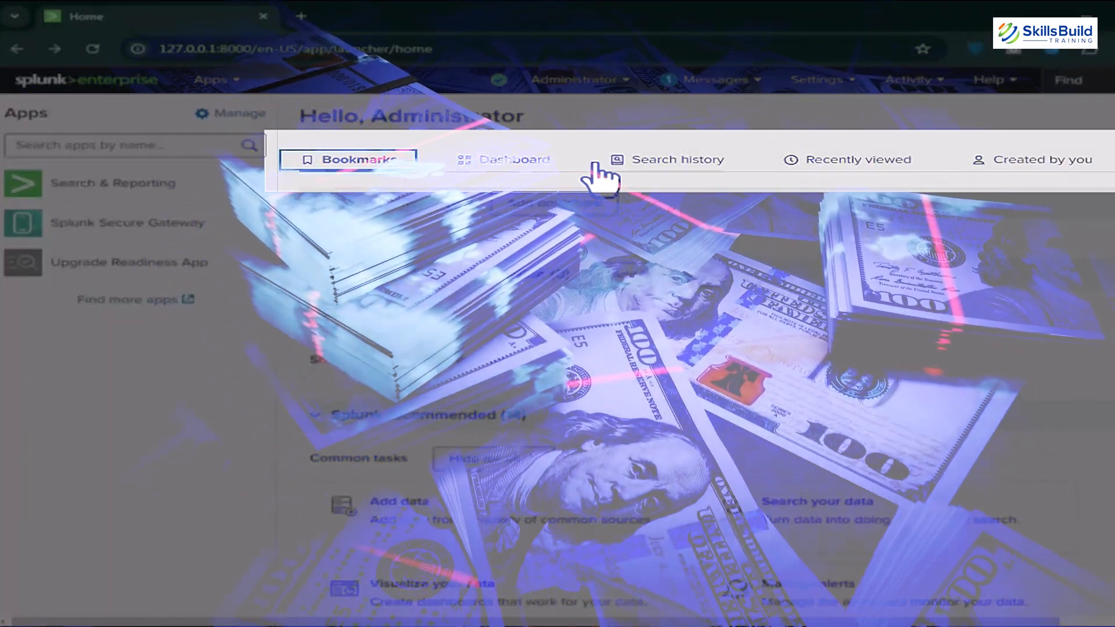
pyautogui.click(1046, 159)
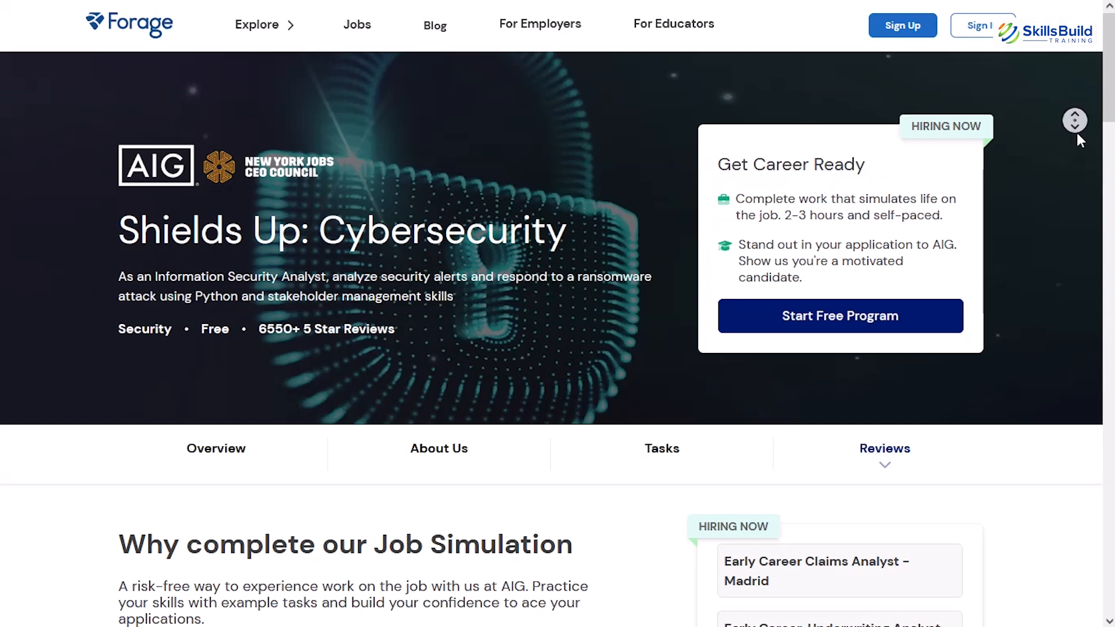
# - Read down the AIG Shields Up page through its overview, skills and how-it-works sections
pyautogui.scroll(-3)
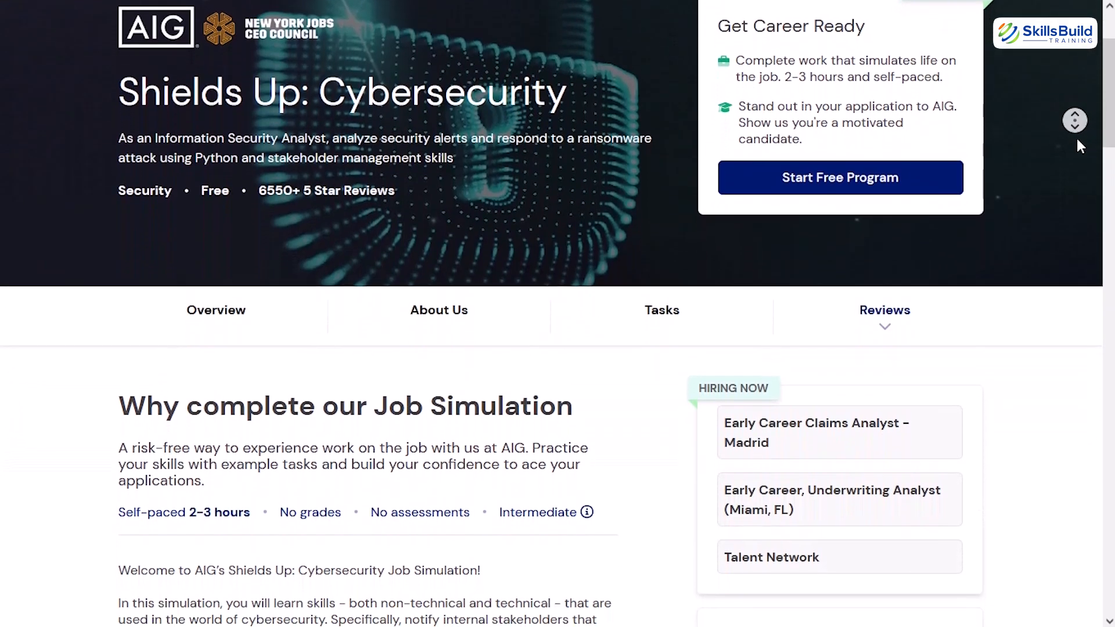
pyautogui.scroll(-3)
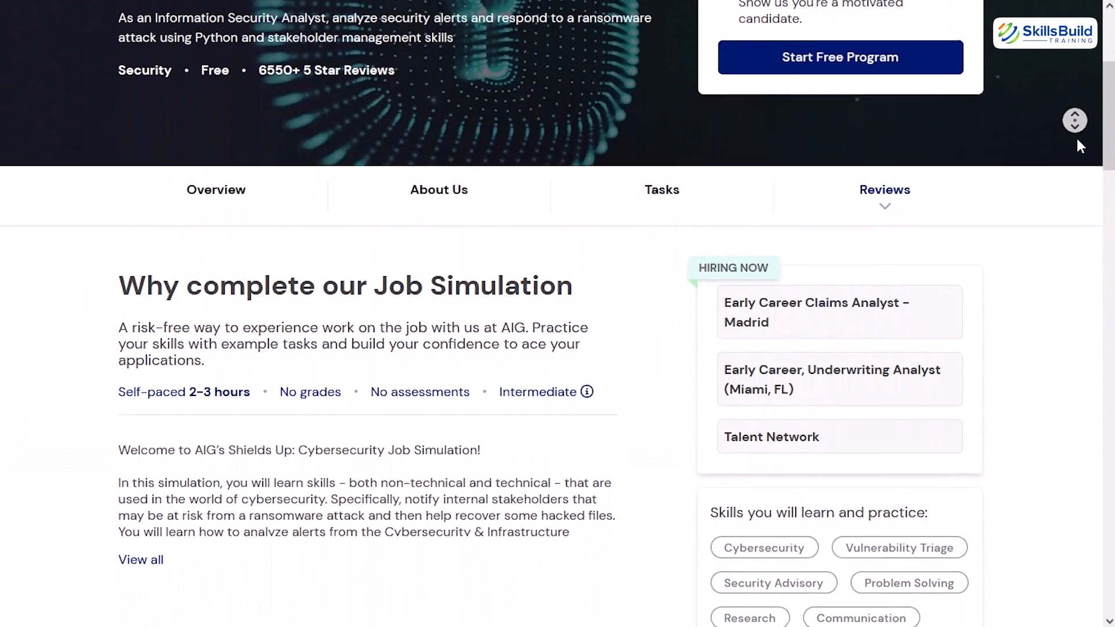
pyautogui.scroll(-3)
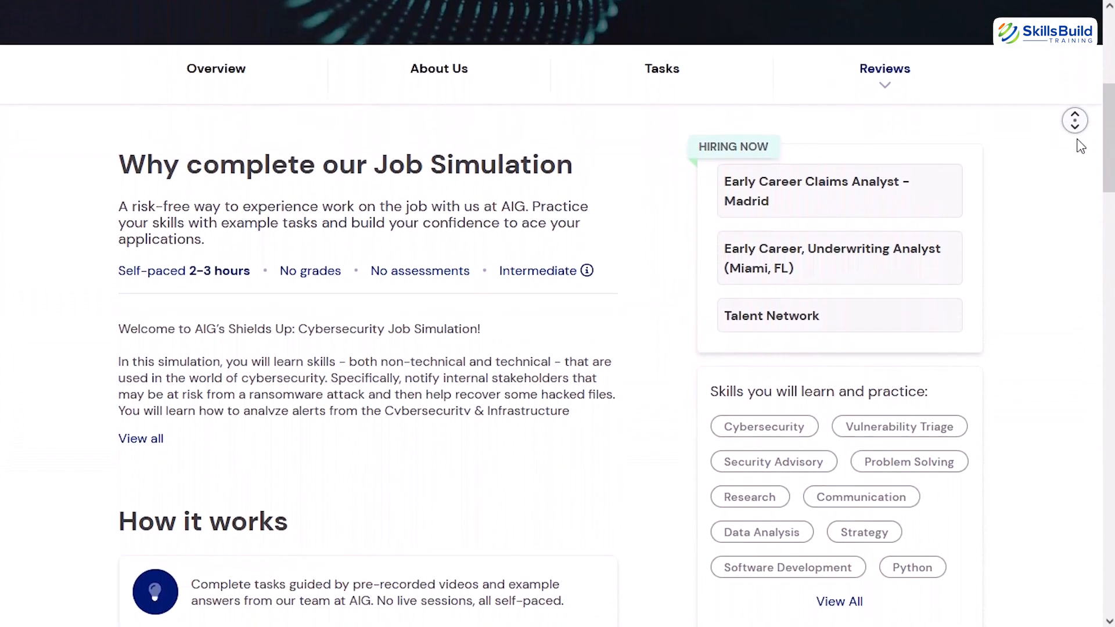
pyautogui.scroll(-3)
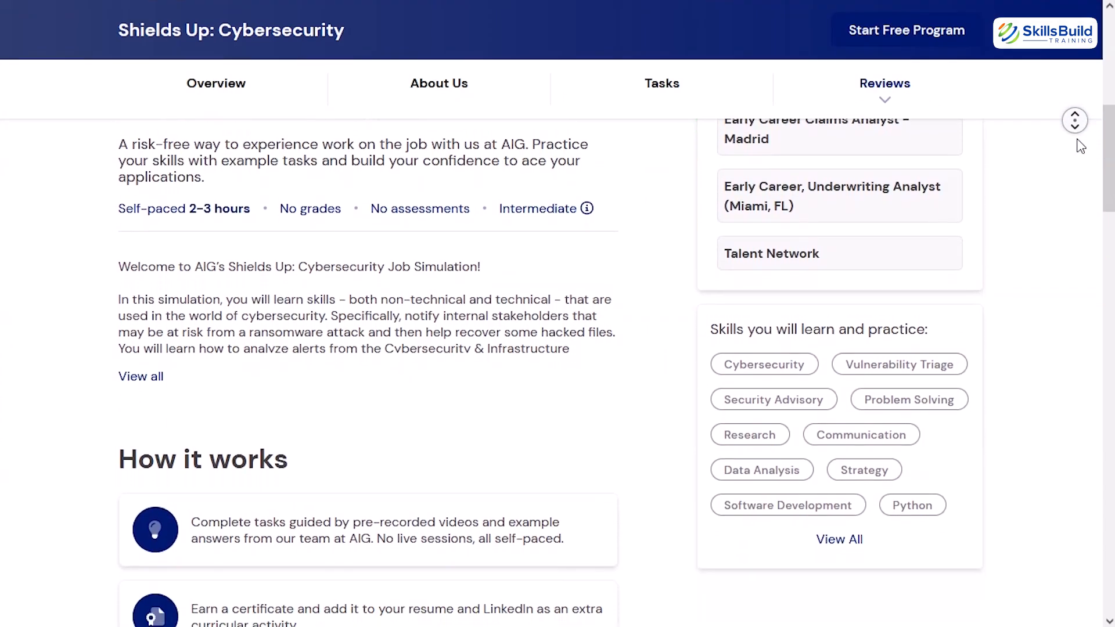
pyautogui.scroll(-3)
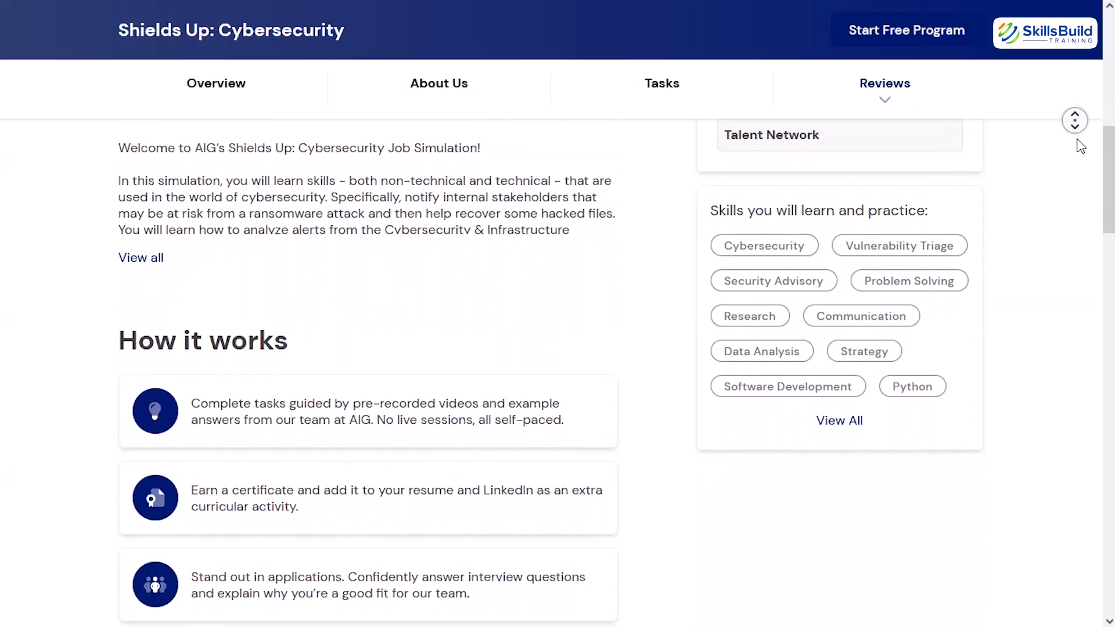
pyautogui.scroll(-3)
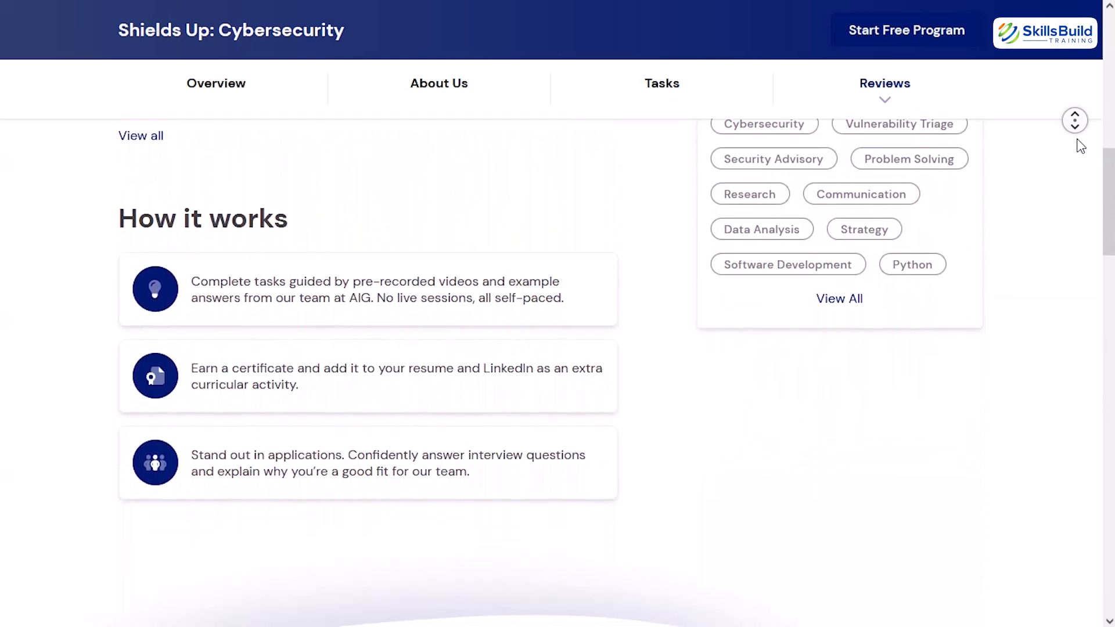
pyautogui.scroll(-3)
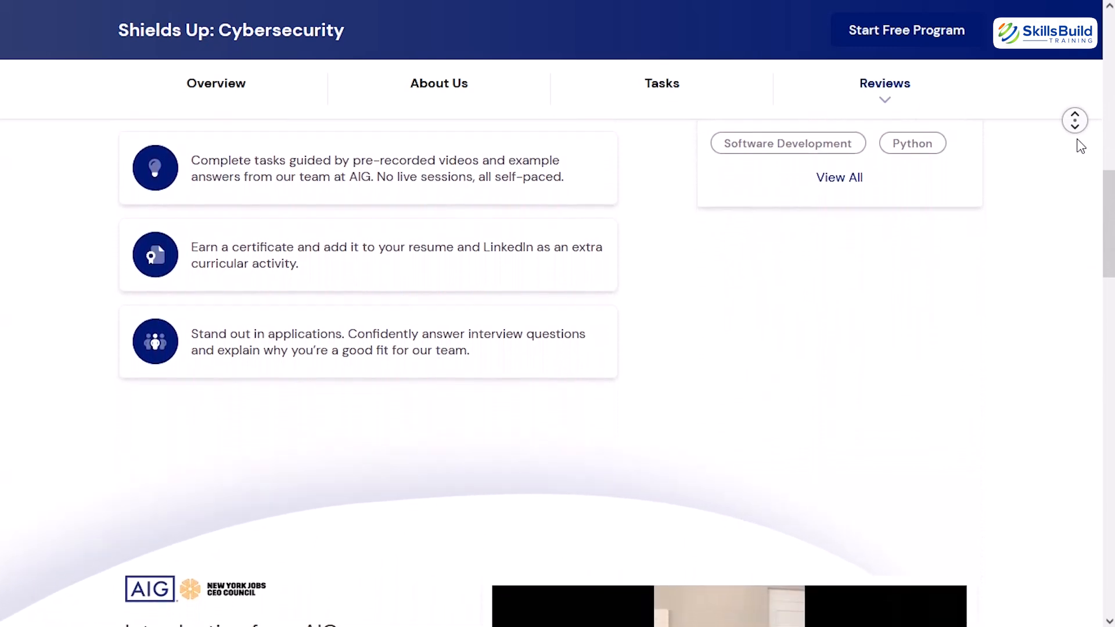
pyautogui.scroll(-3)
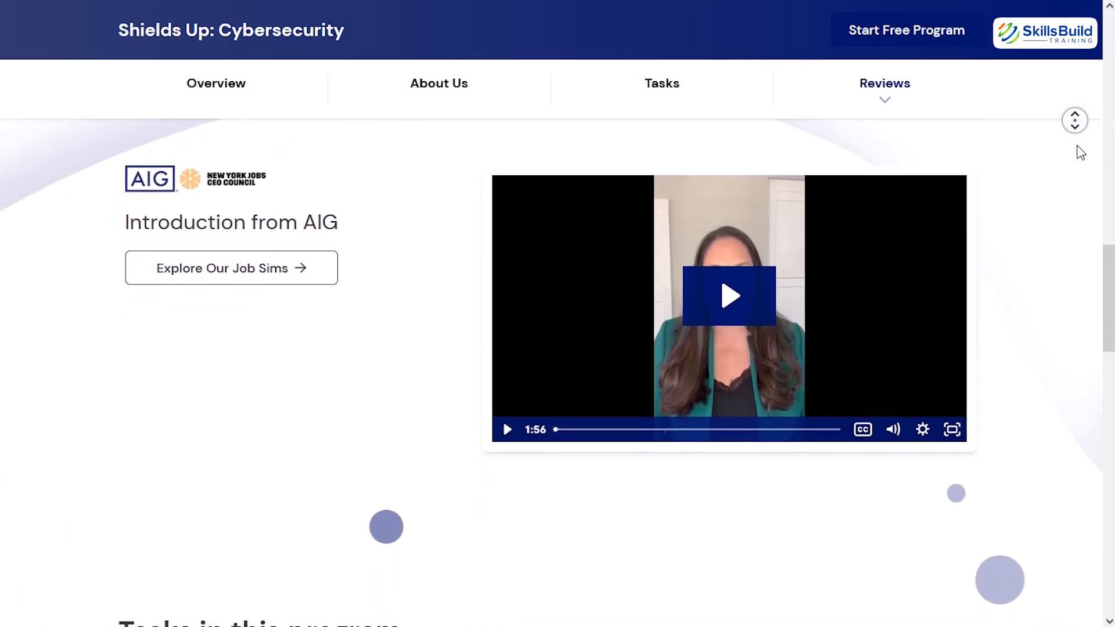
pyautogui.scroll(-3)
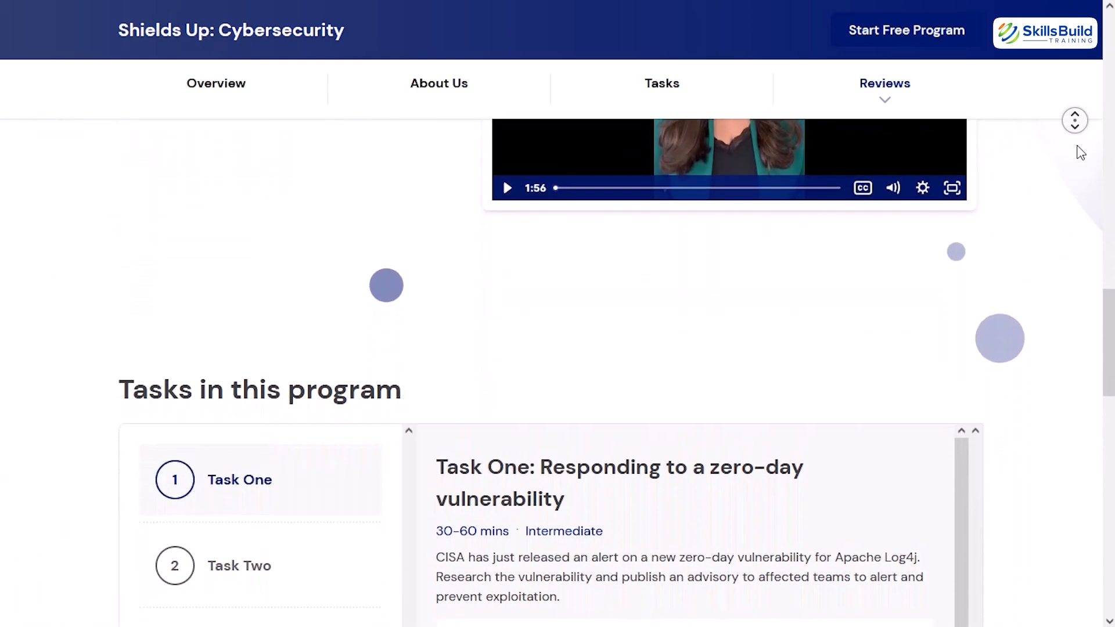
pyautogui.scroll(-3)
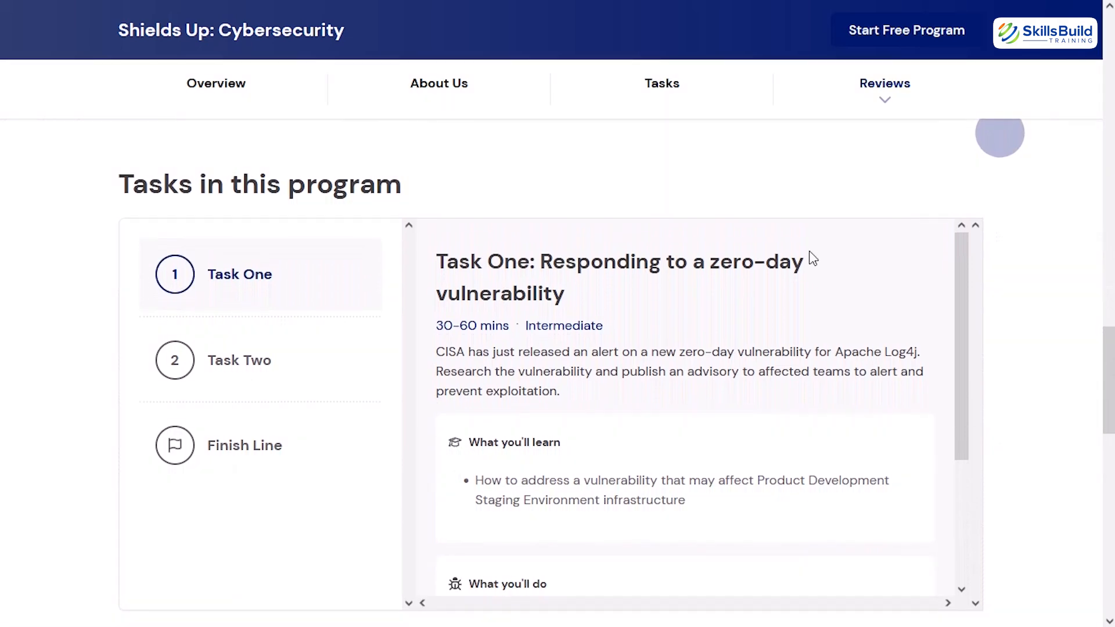
pyautogui.moveTo(346, 360)
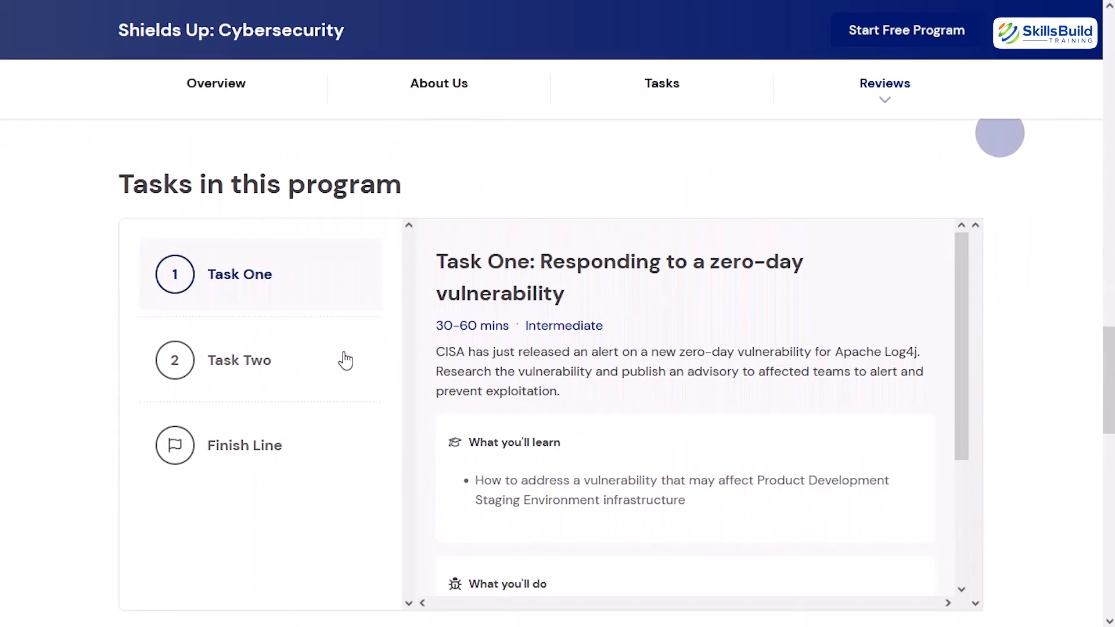
# - Expand a task in the AIG task list and read on through the student reviews
pyautogui.click(238, 360)
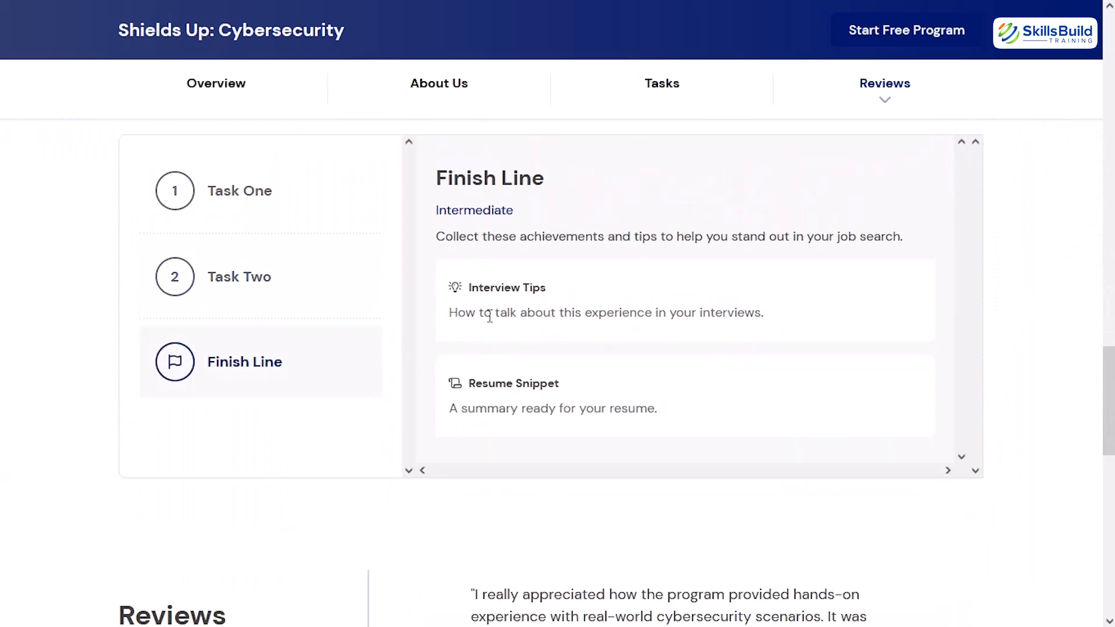
pyautogui.moveTo(1010, 241)
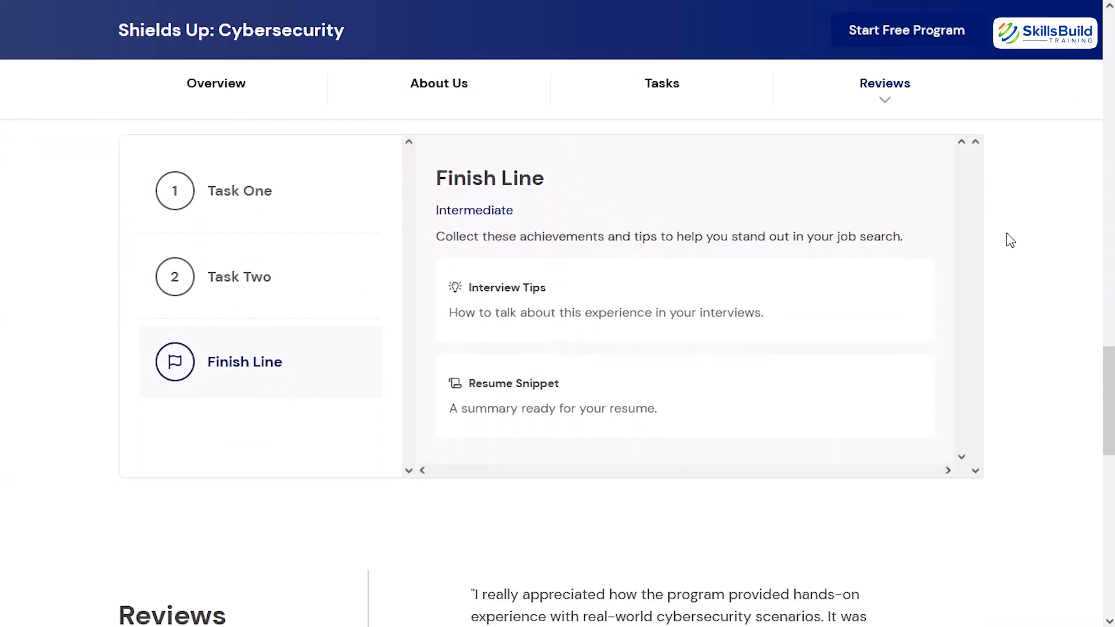
pyautogui.scroll(-3)
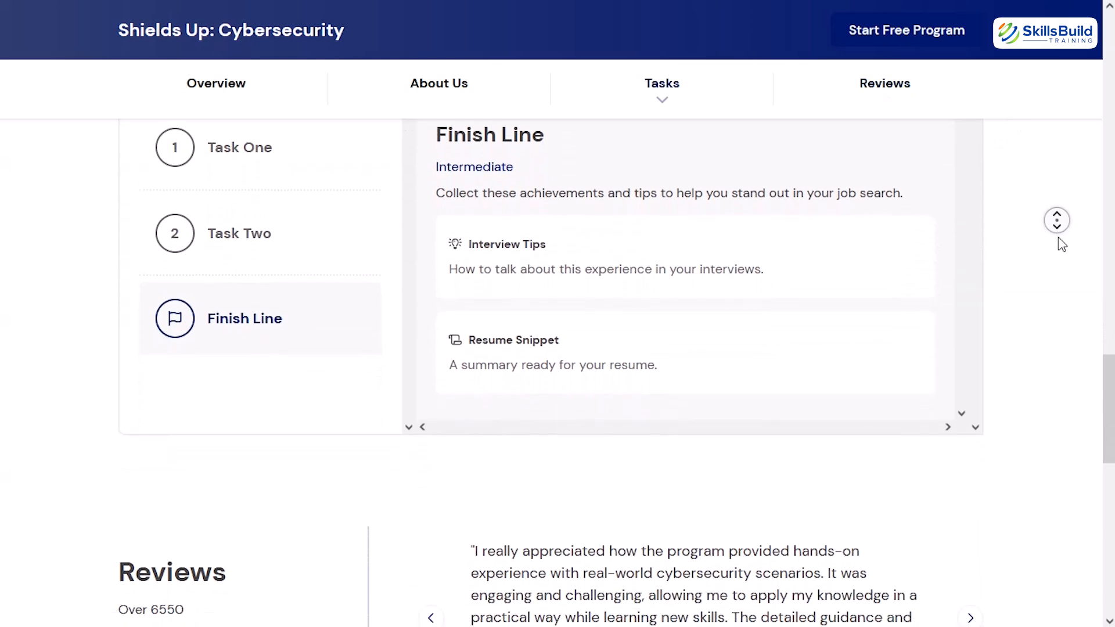
pyautogui.scroll(-3)
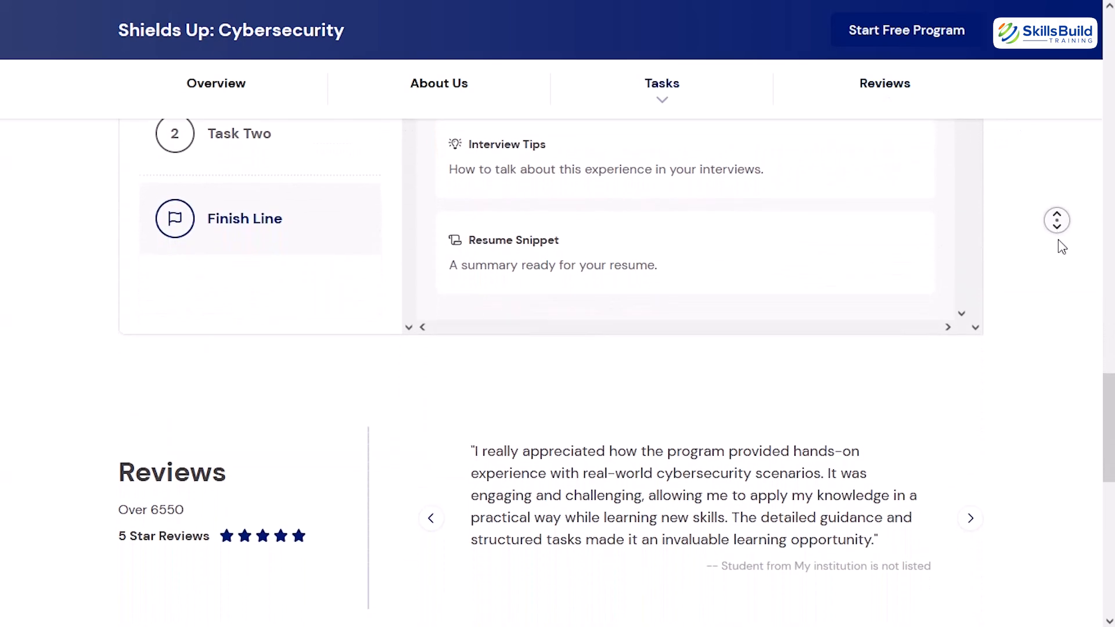
pyautogui.scroll(-3)
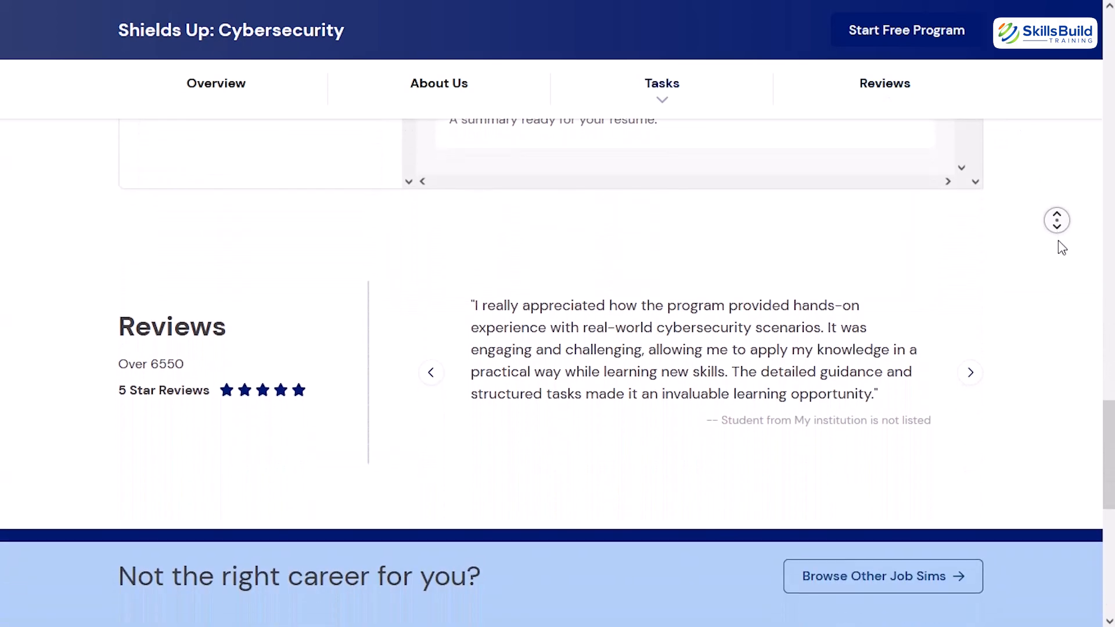
pyautogui.scroll(3)
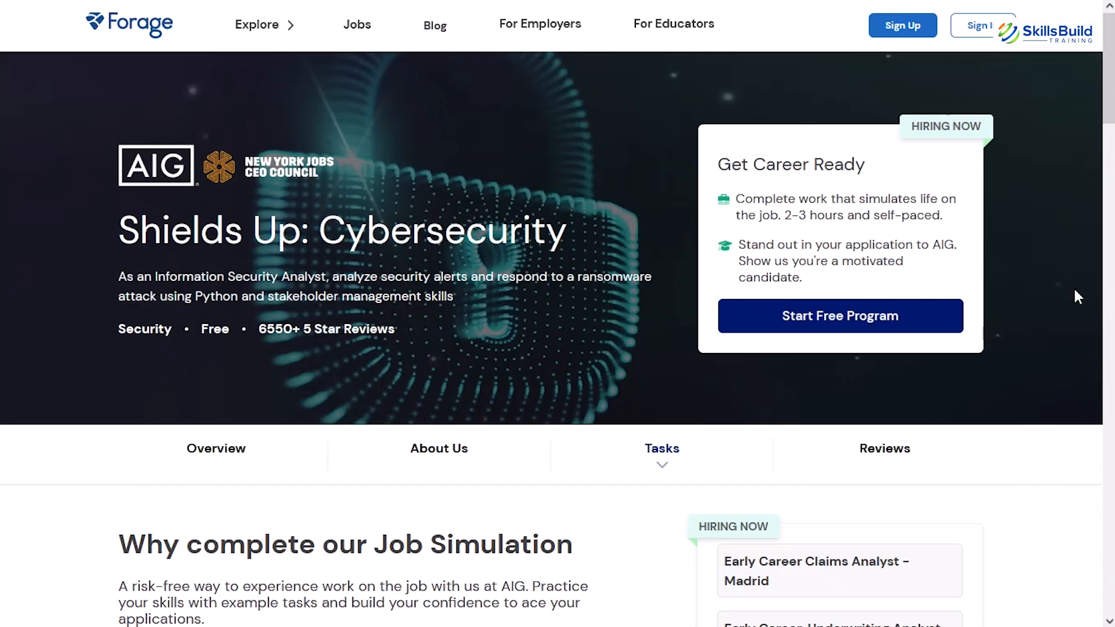
pyautogui.scroll(-3)
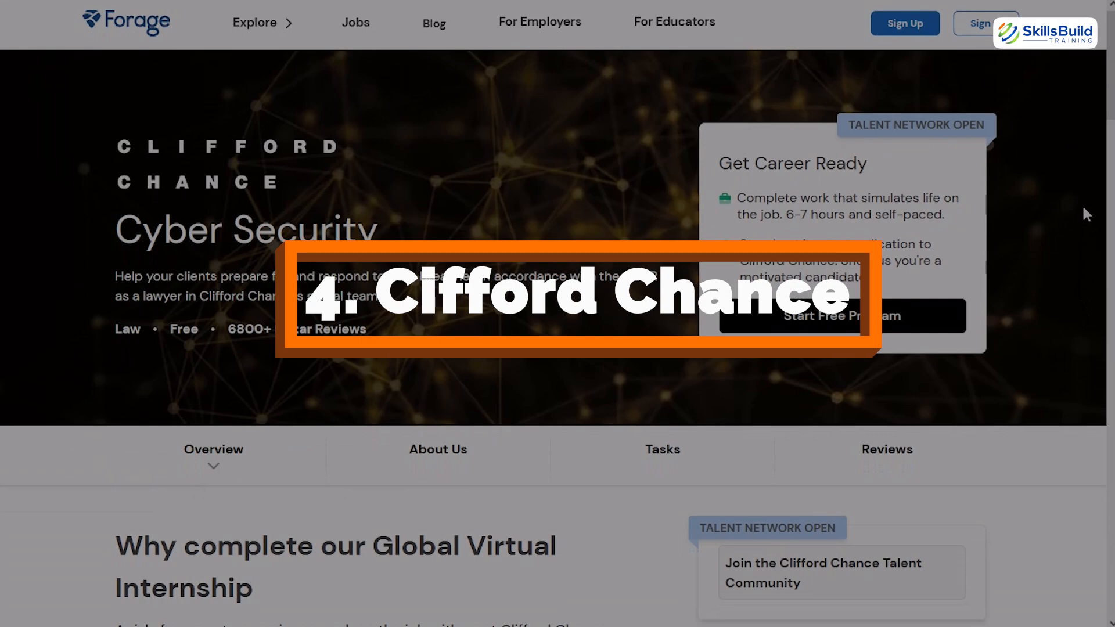
# - Read the Clifford Chance Cyber Security overview and skills sections
pyautogui.scroll(-3)
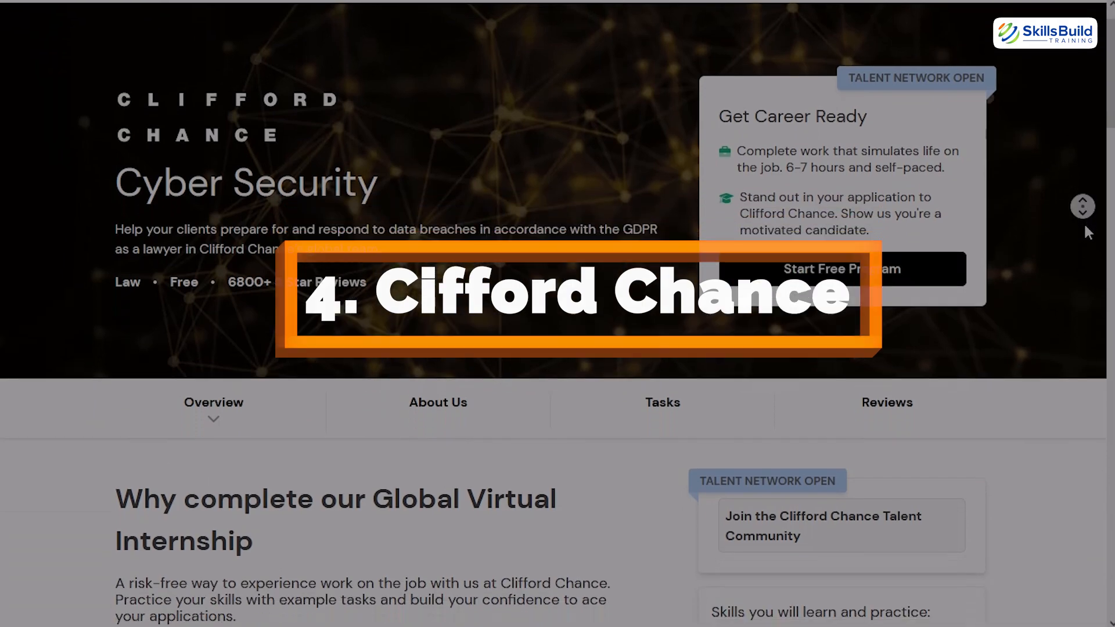
pyautogui.scroll(-3)
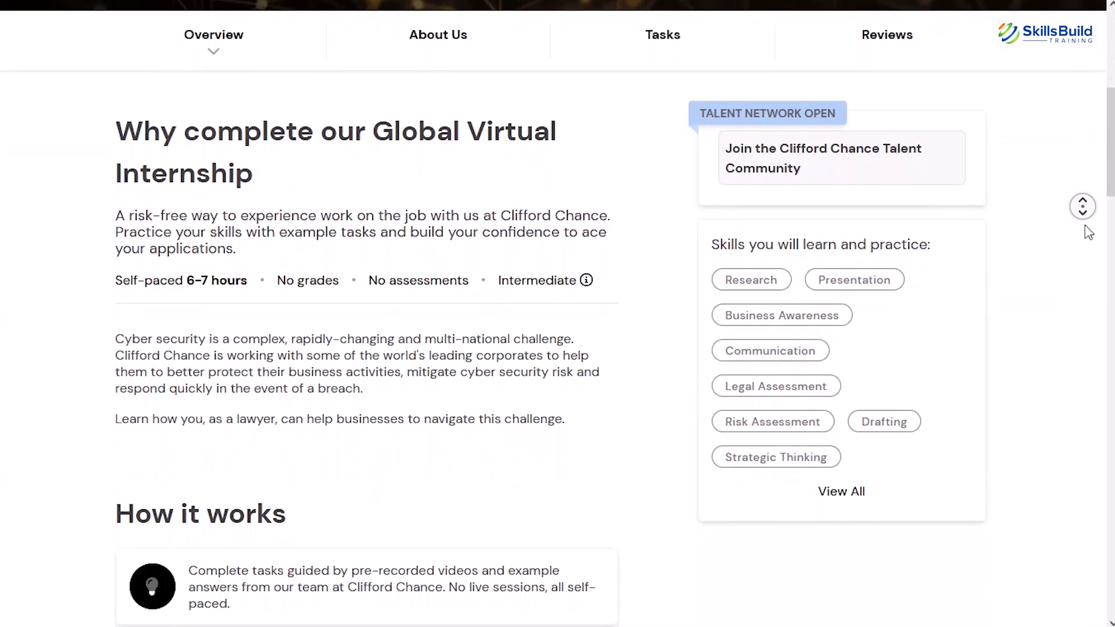
pyautogui.scroll(3)
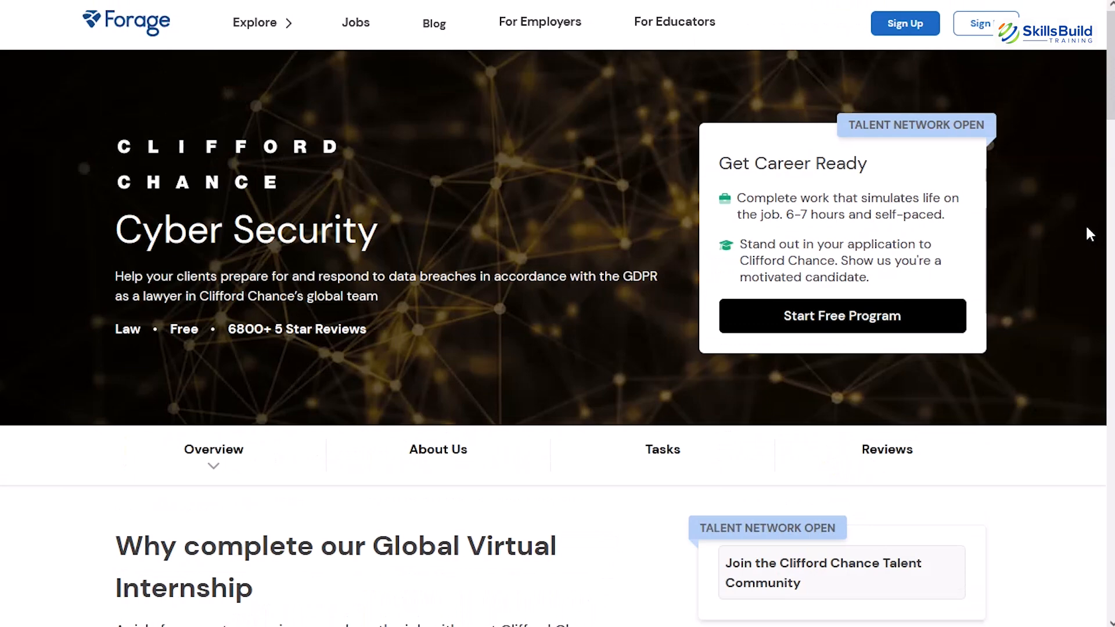
pyautogui.moveTo(1089, 190)
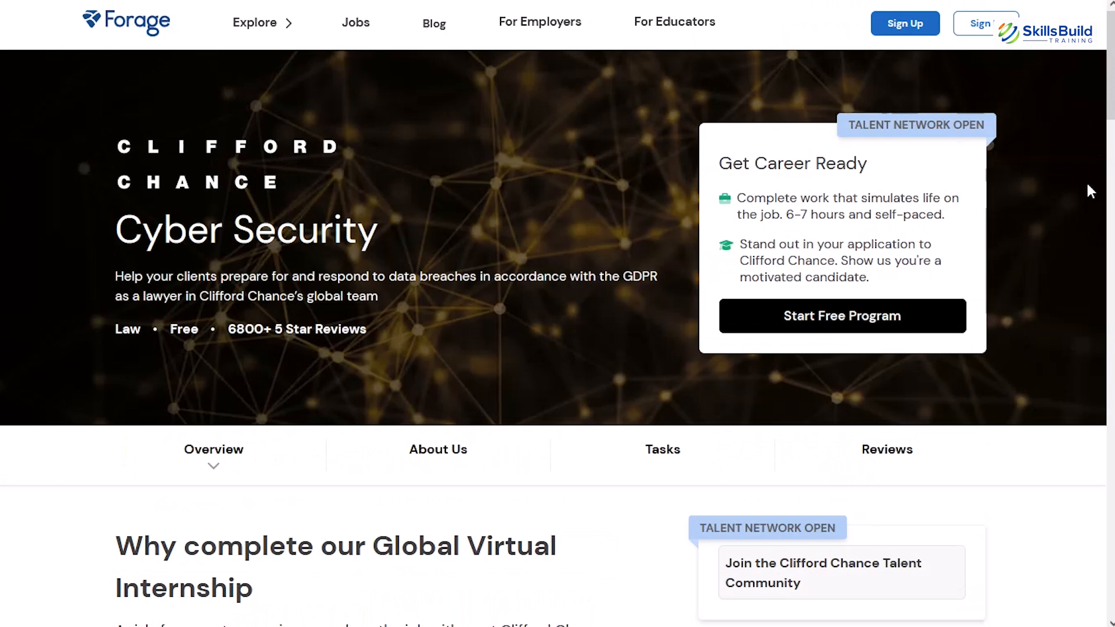
pyautogui.scroll(-3)
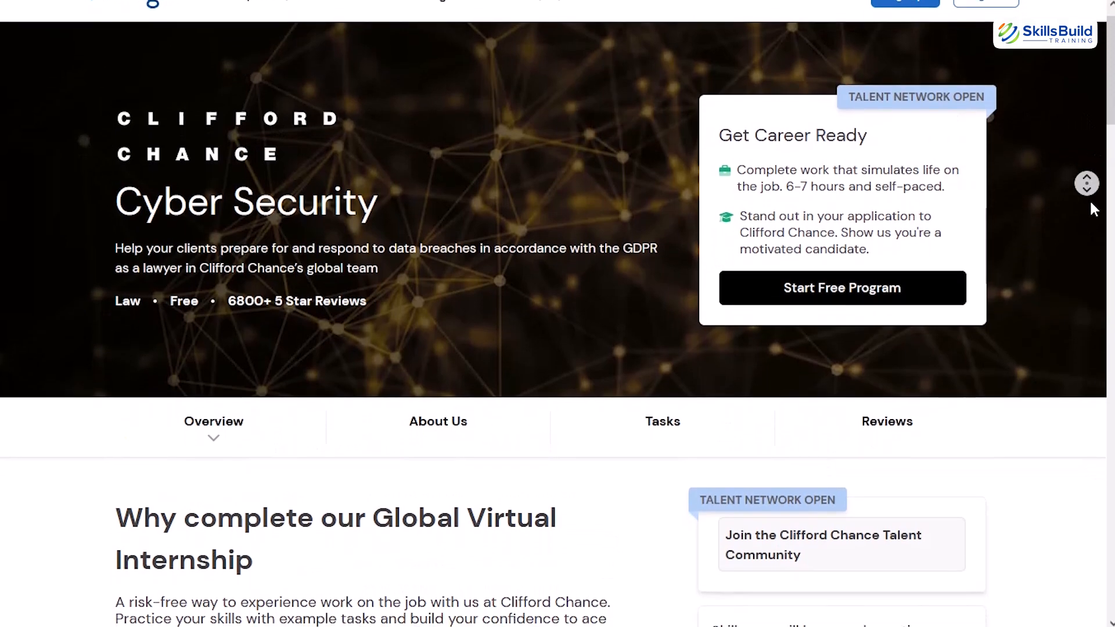
pyautogui.scroll(-3)
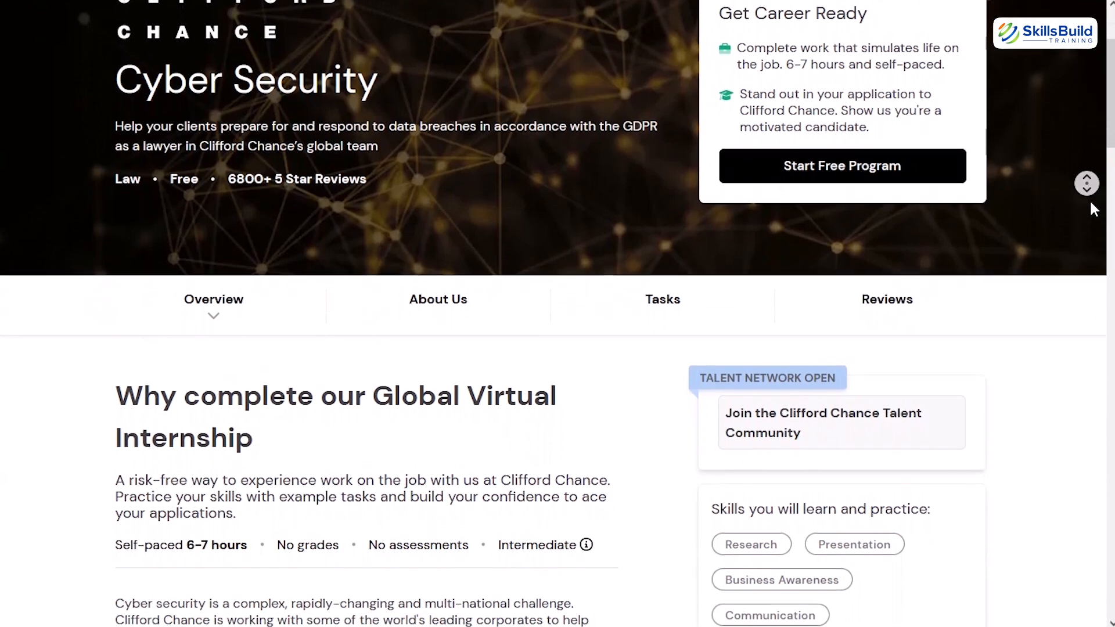
# - Continue down through how it works and the introduction video to the task list
pyautogui.scroll(-3)
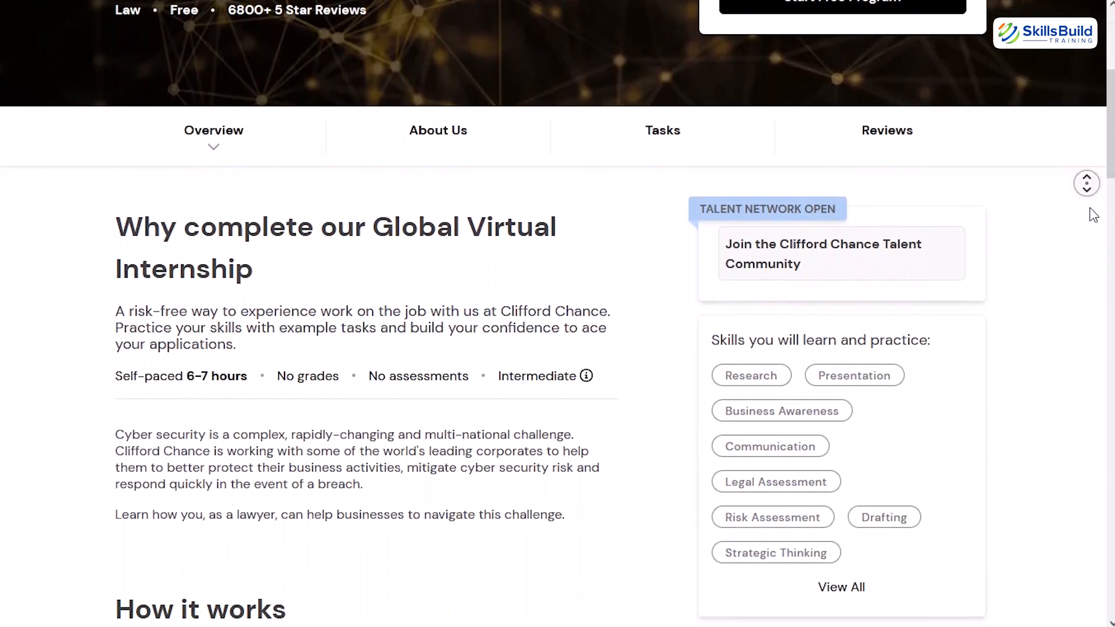
pyautogui.scroll(-3)
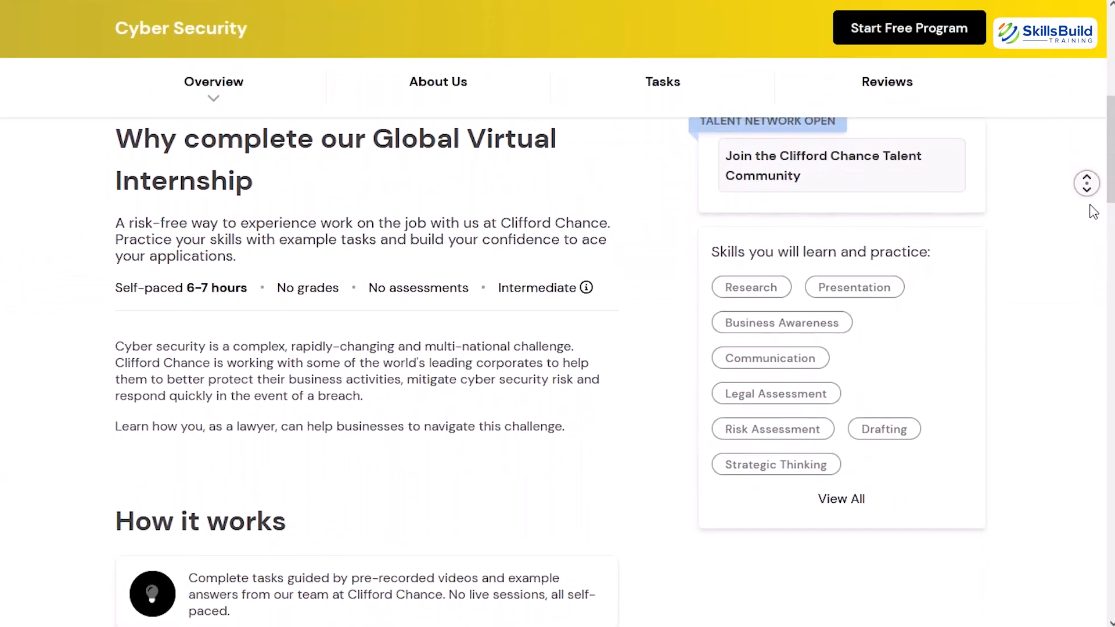
pyautogui.scroll(-3)
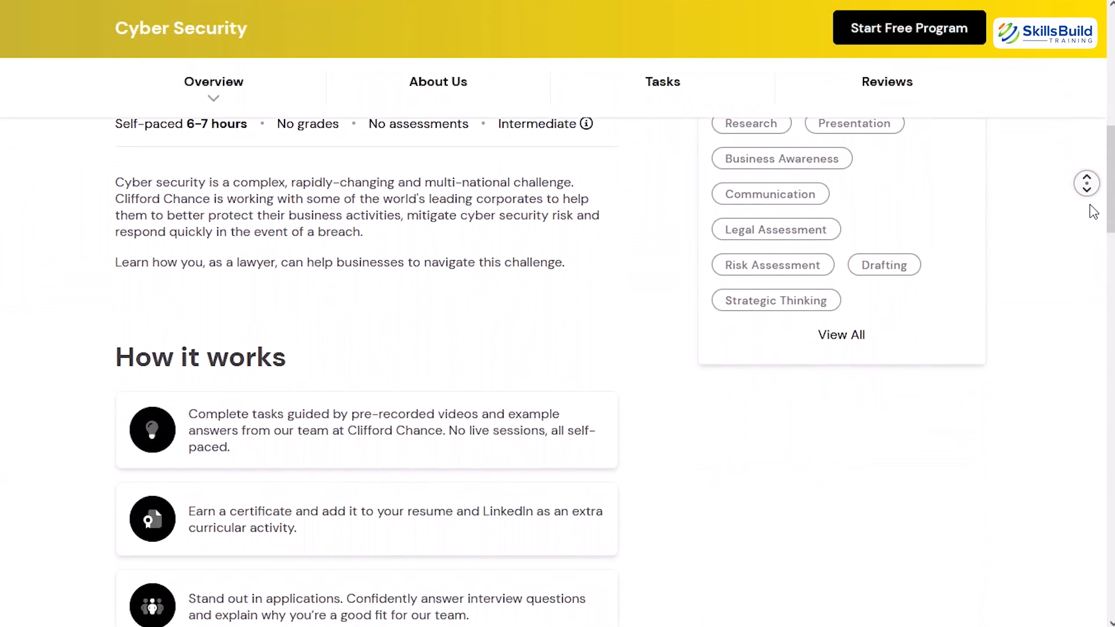
pyautogui.scroll(-3)
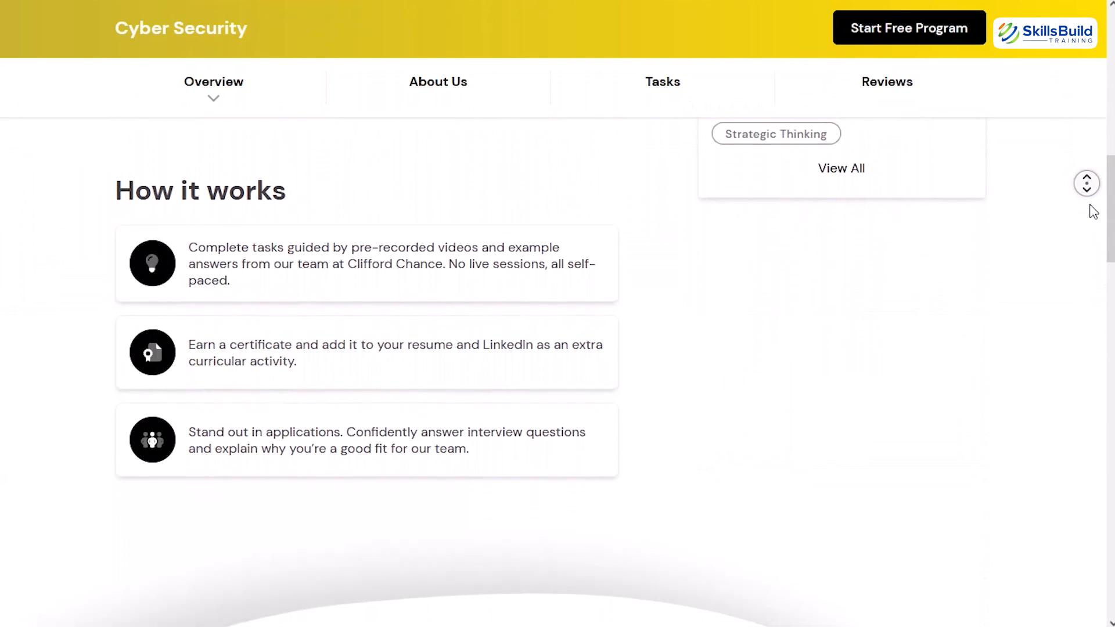
pyautogui.scroll(-3)
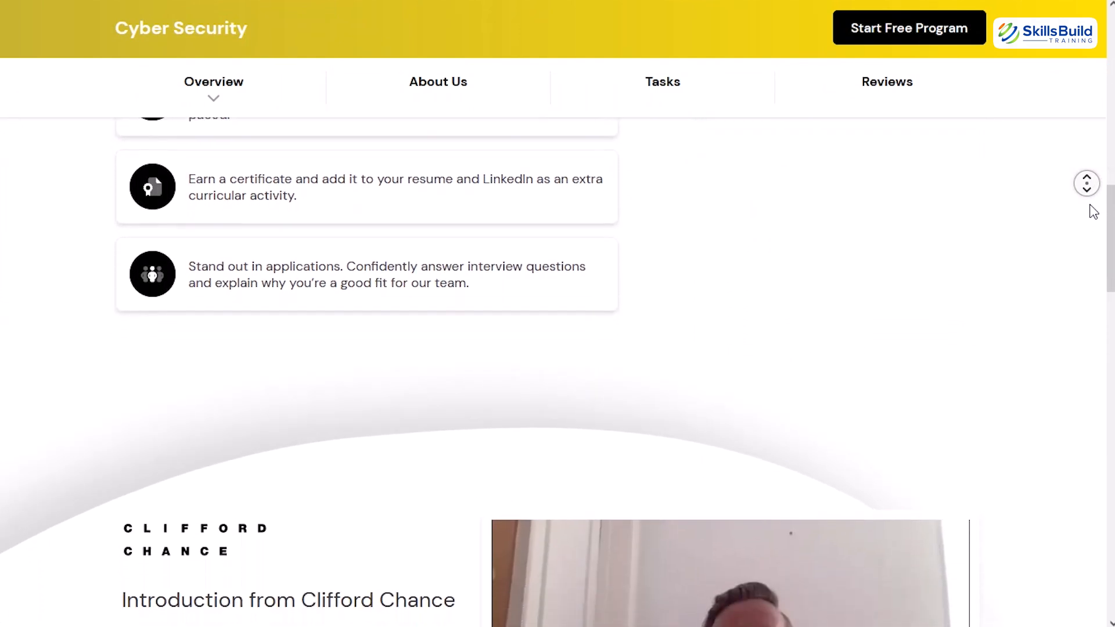
pyautogui.scroll(-3)
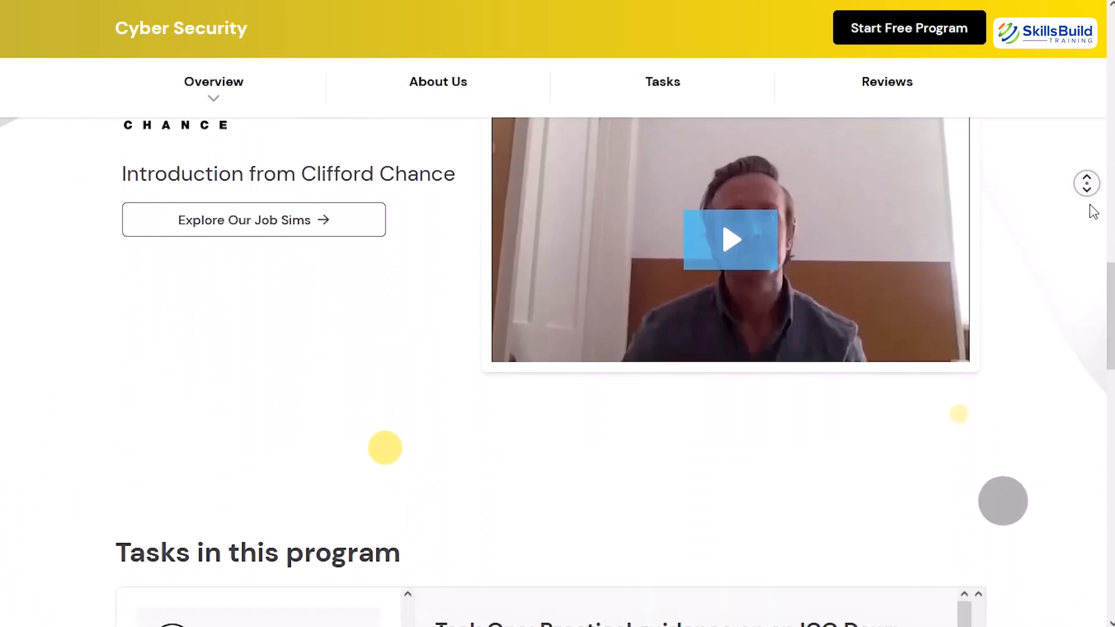
# - Expand Task Three and the Finish Line details in the Clifford Chance task list
pyautogui.scroll(-3)
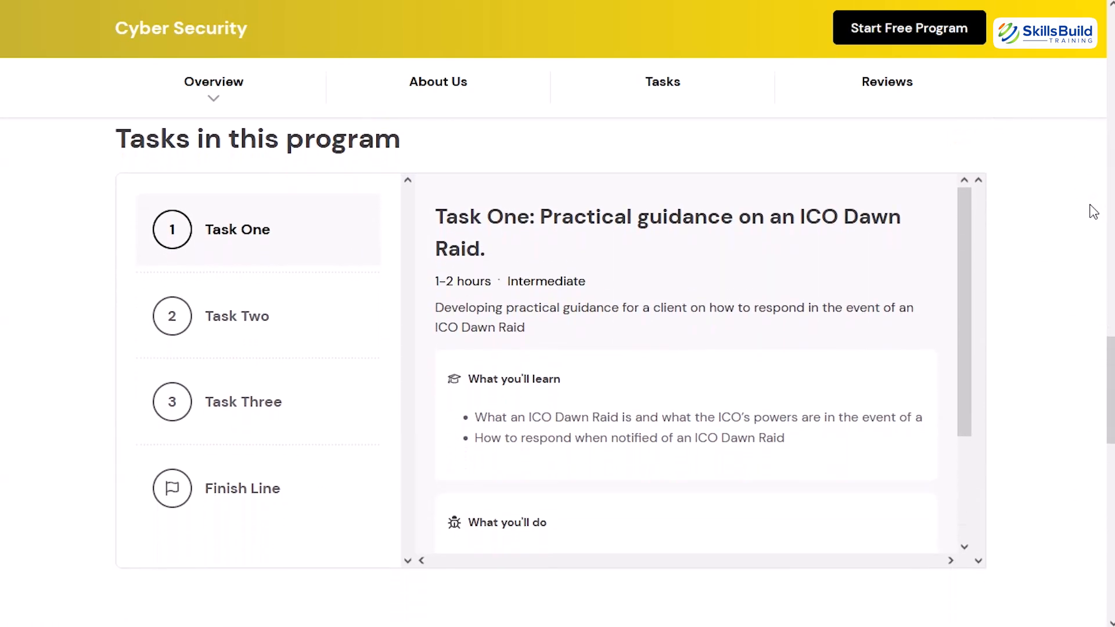
pyautogui.scroll(-3)
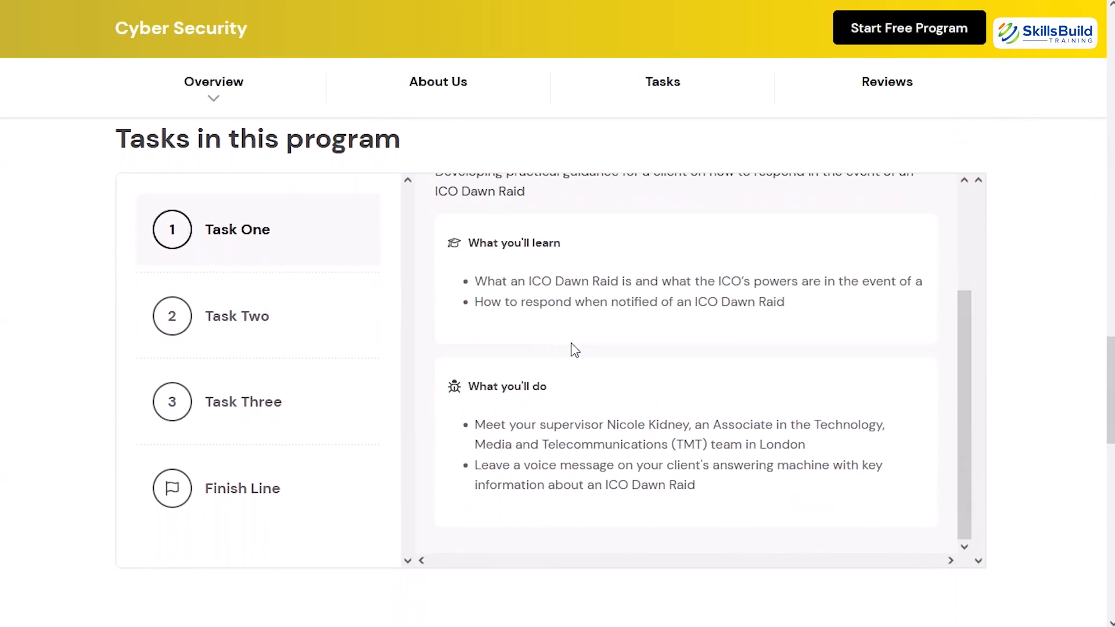
pyautogui.click(237, 316)
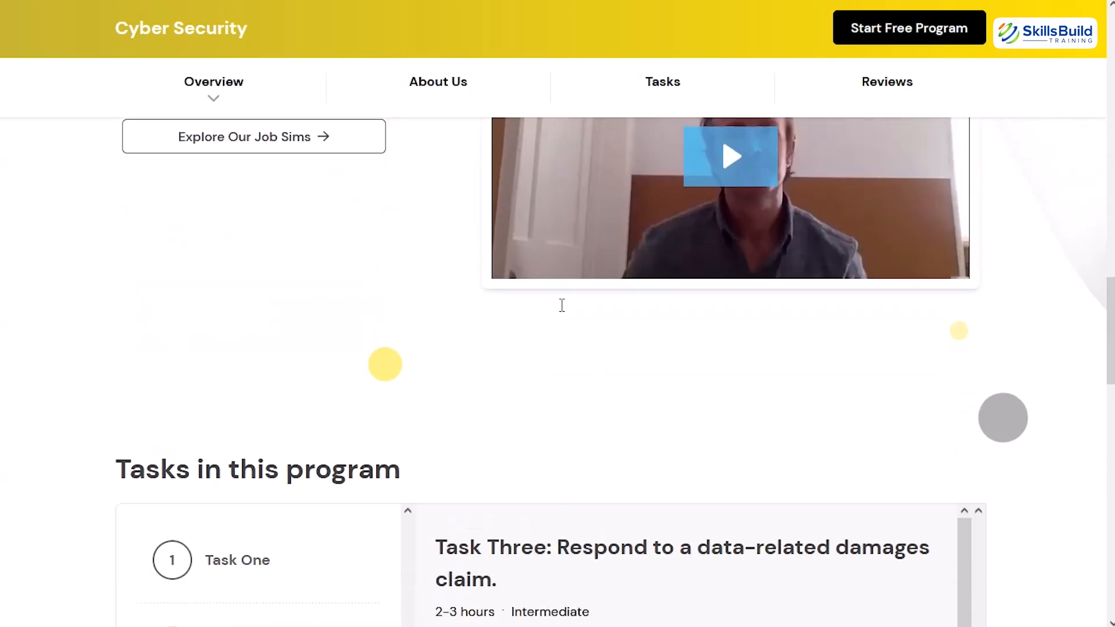
pyautogui.scroll(-3)
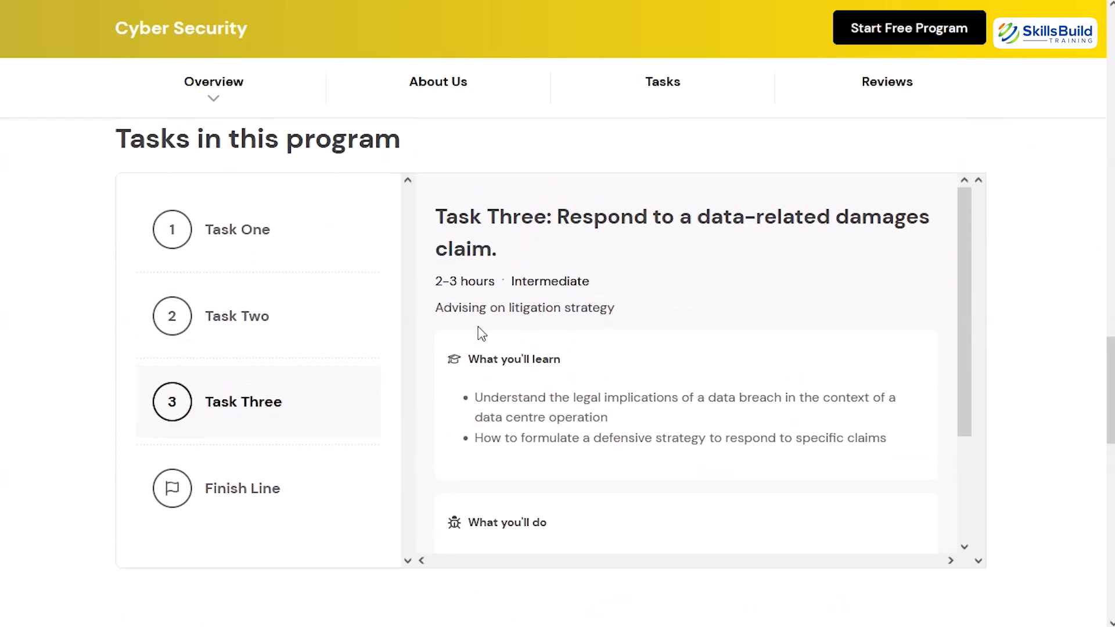
pyautogui.click(242, 487)
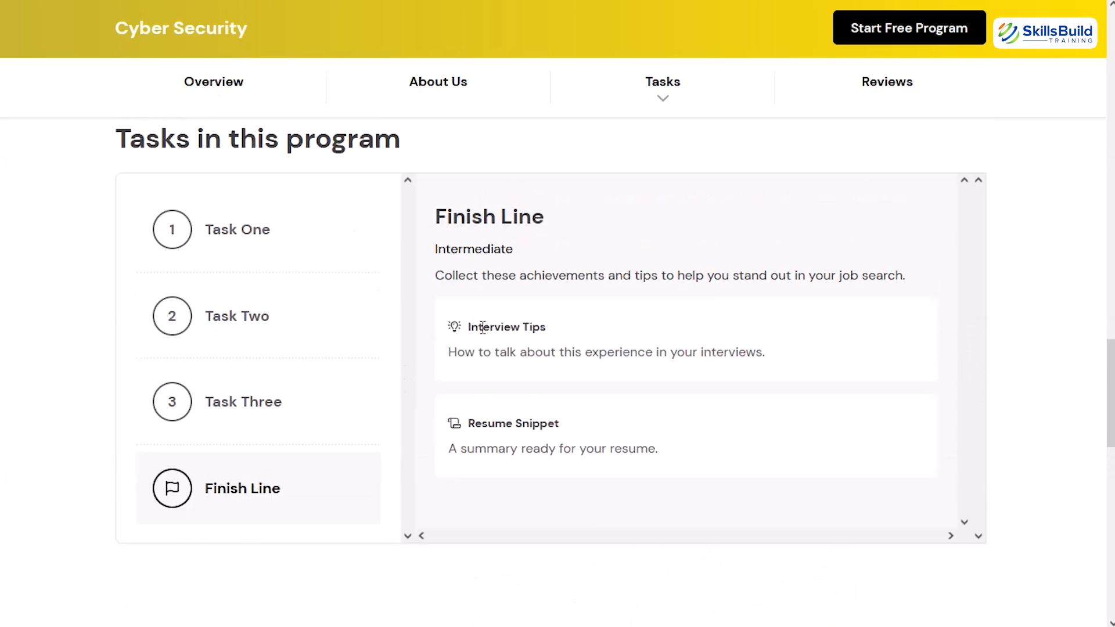
# - Read down to the student reviews, then jump back to the Tasks section
pyautogui.scroll(-3)
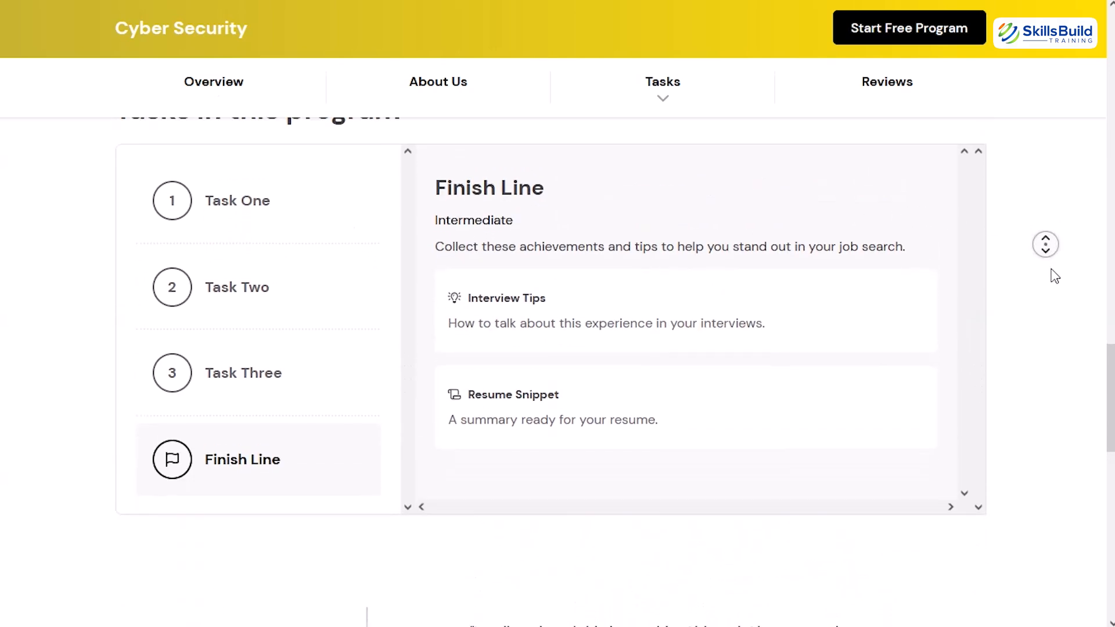
pyautogui.scroll(-3)
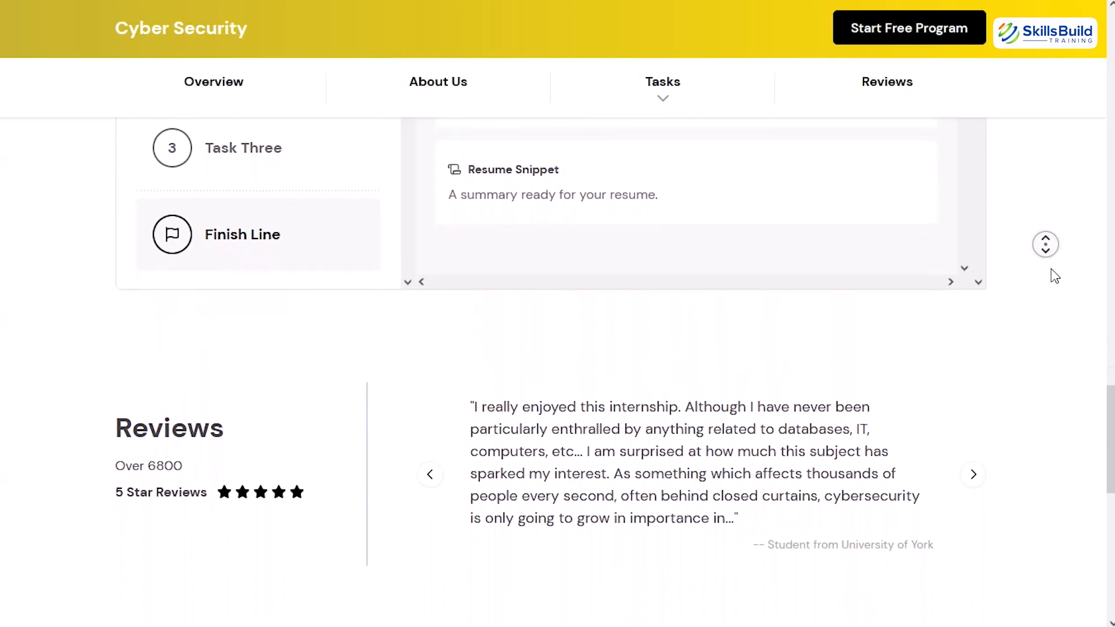
pyautogui.scroll(-3)
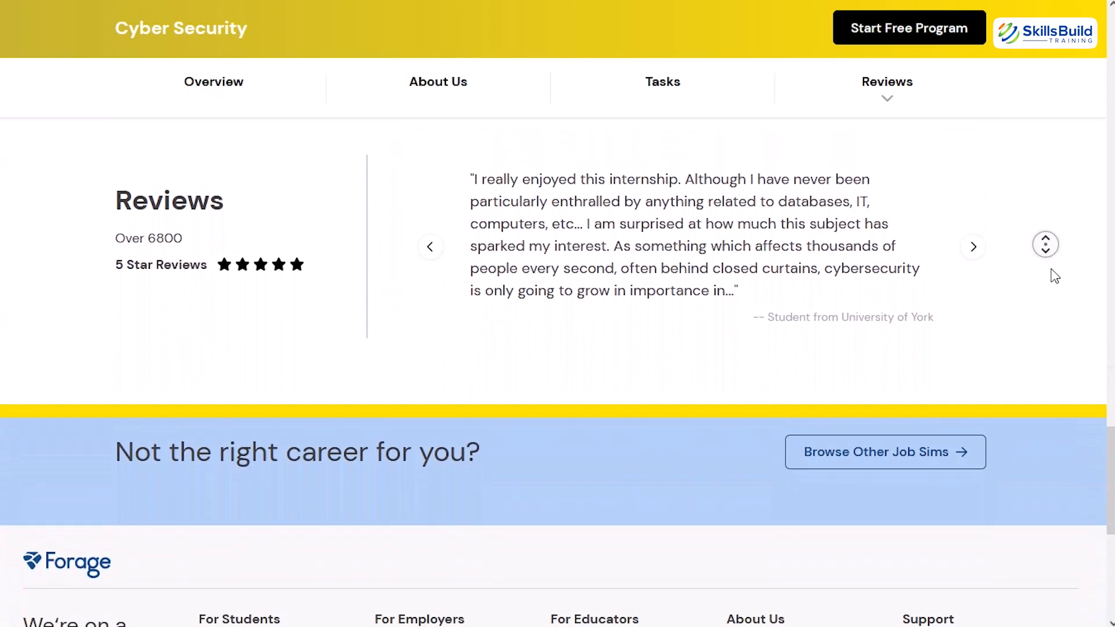
pyautogui.click(662, 82)
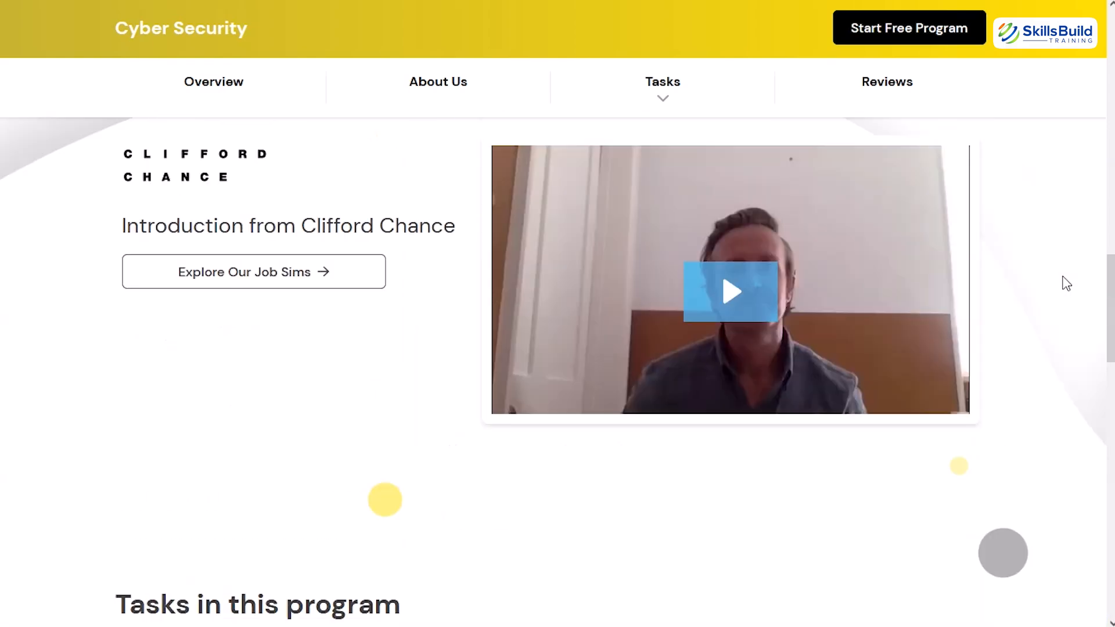
pyautogui.scroll(3)
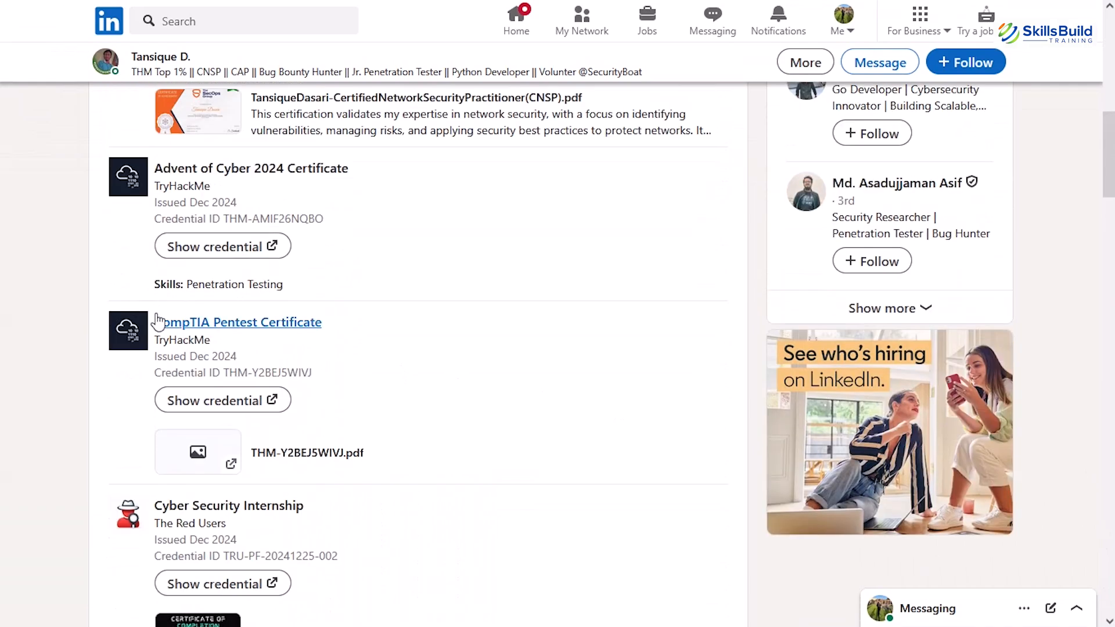
# - Search LinkedIn for 'cybersecurity internship mastercard' and view the resulting posts
pyautogui.click(516, 16)
pyautogui.write('cybersecurity internship mastercard')
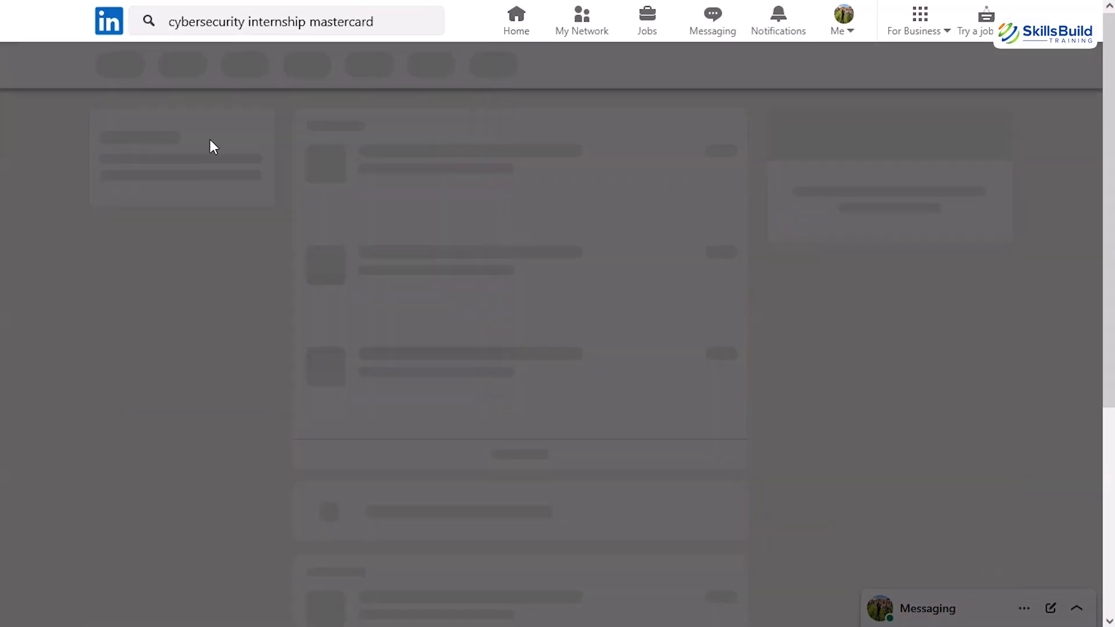
pyautogui.press('Enter')
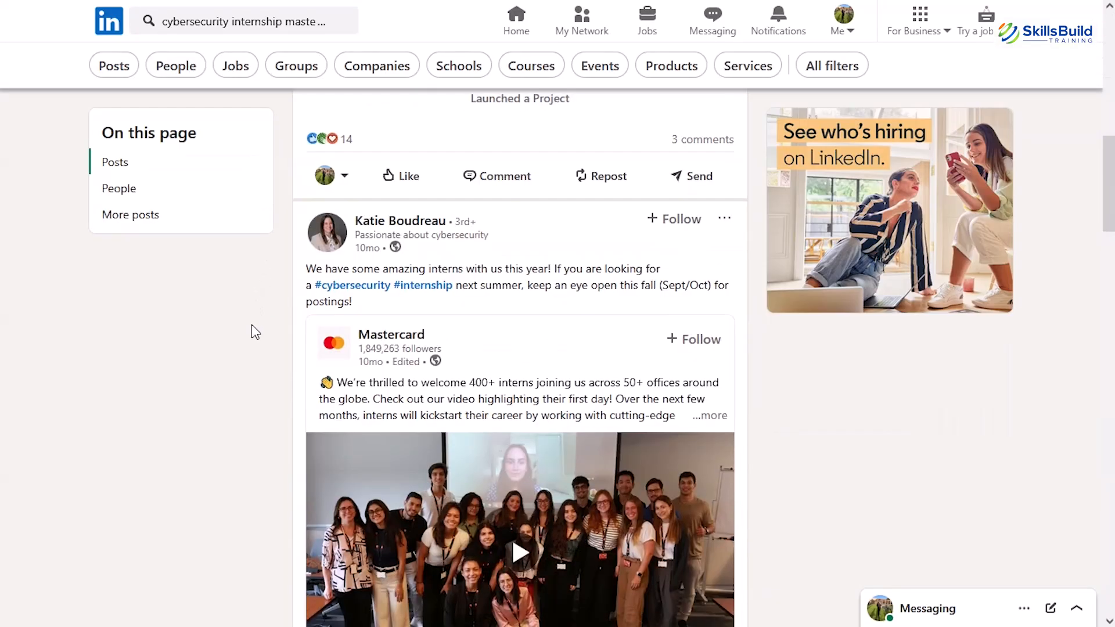
pyautogui.scroll(-3)
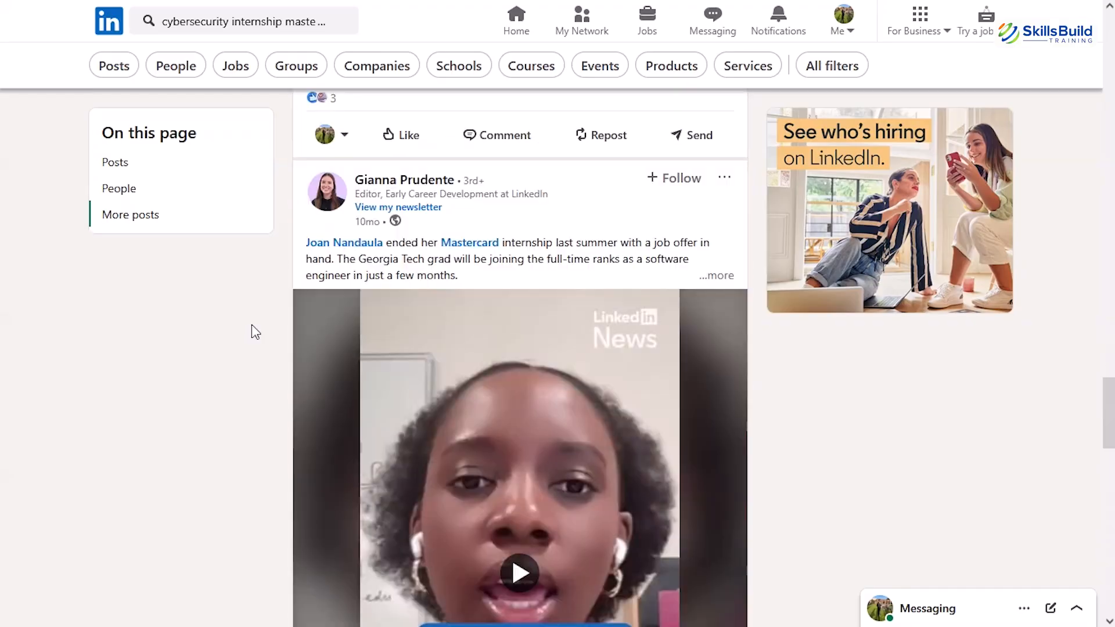